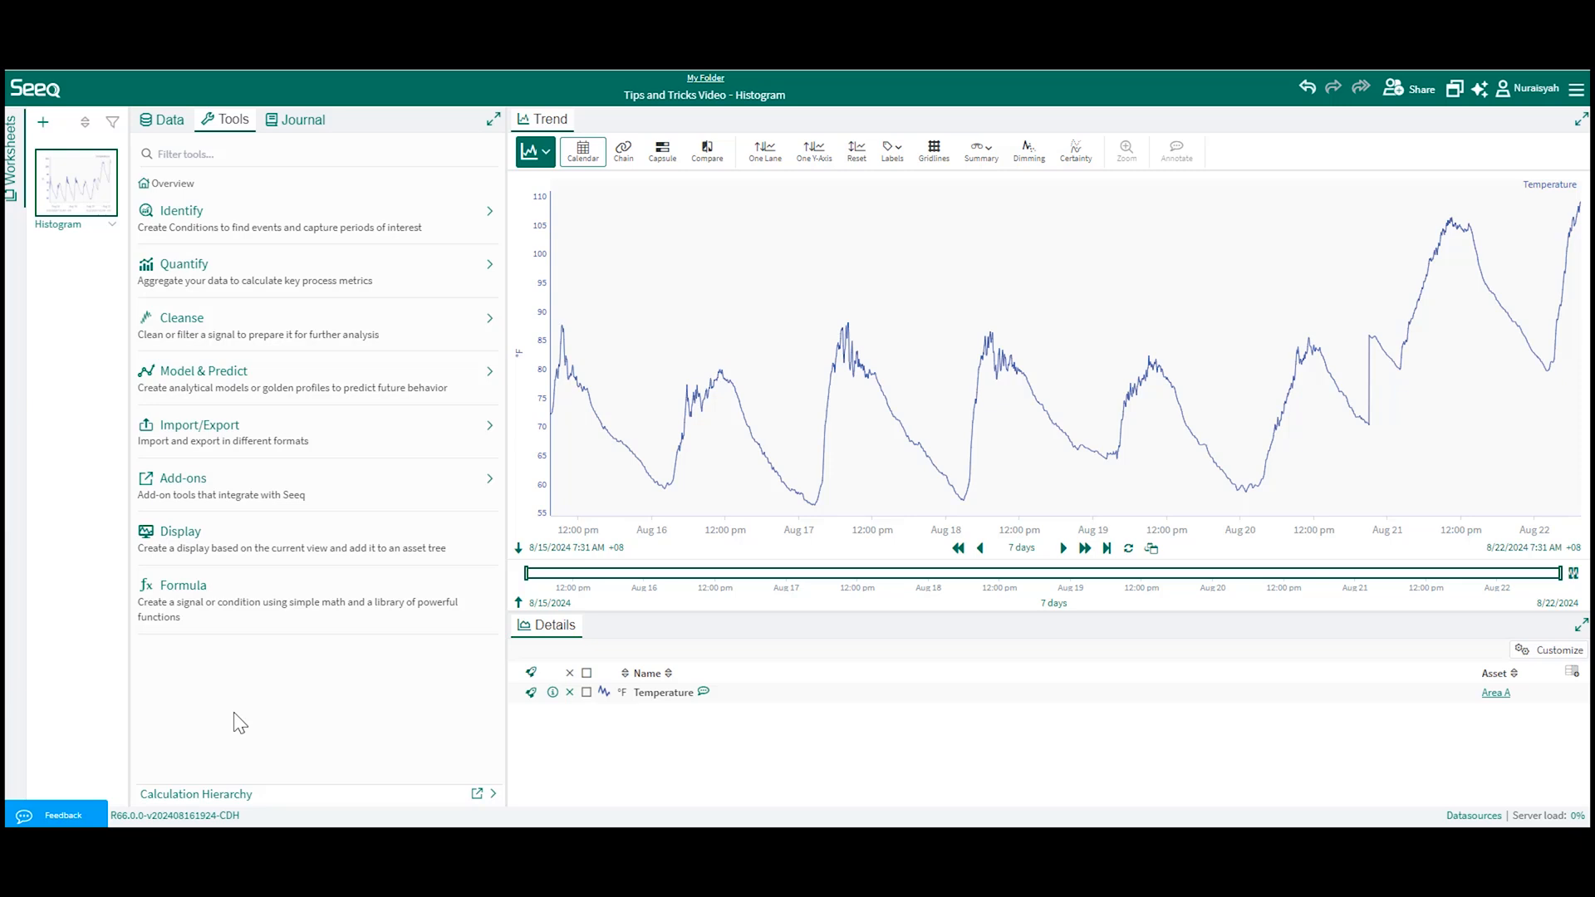
- Start a Quantify > Histogram on Temperature named 'Temperature Distribution by Day of the Week'
click(184, 263)
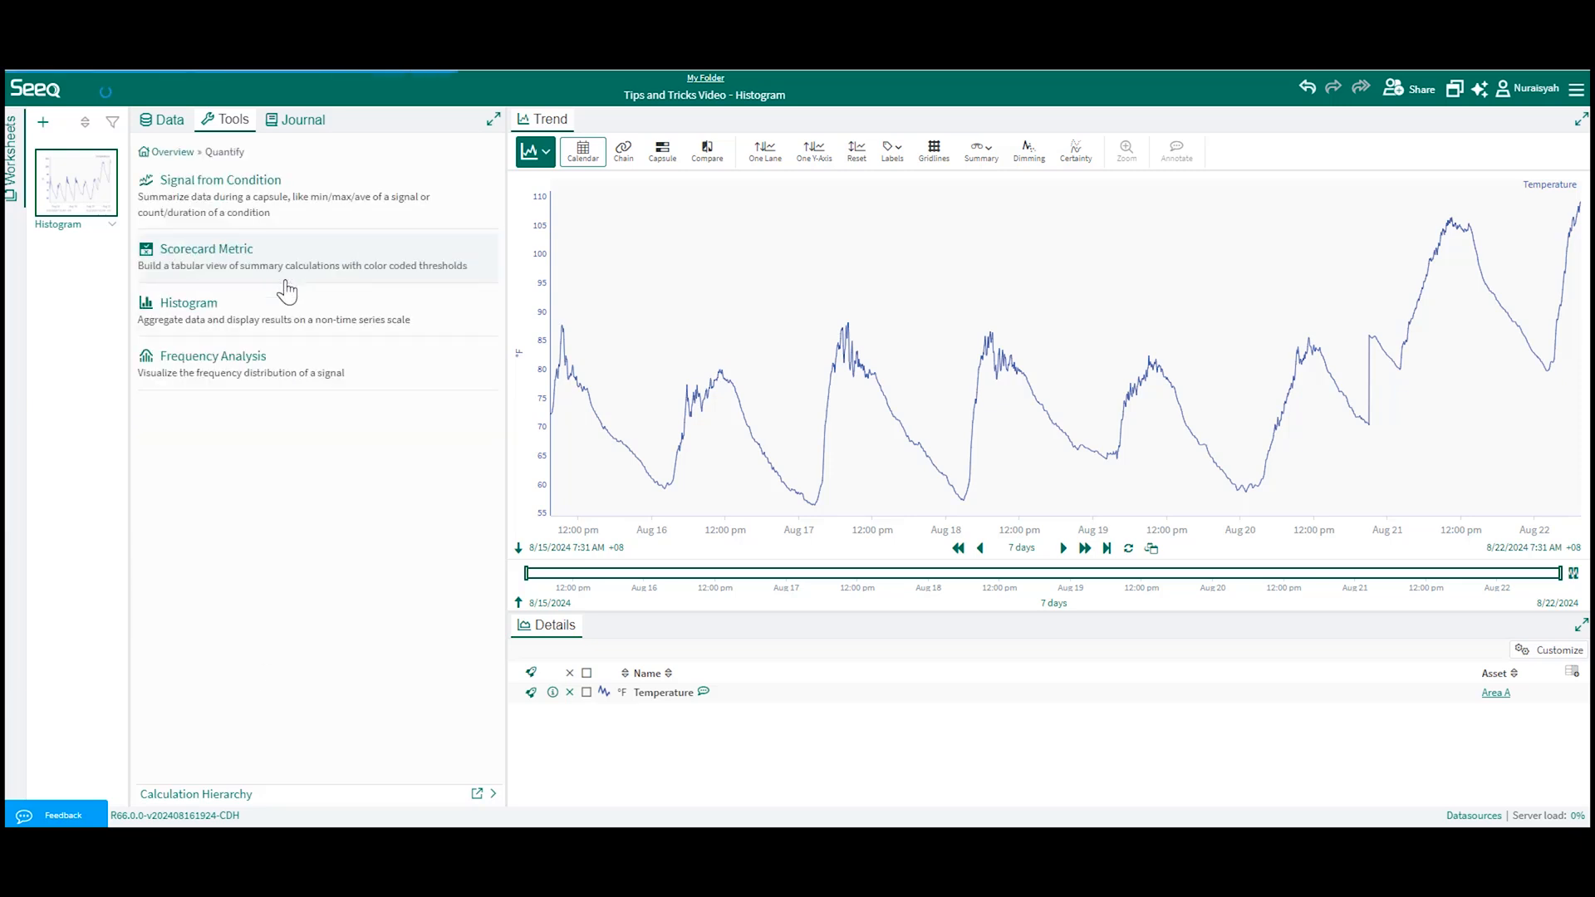
click(189, 302)
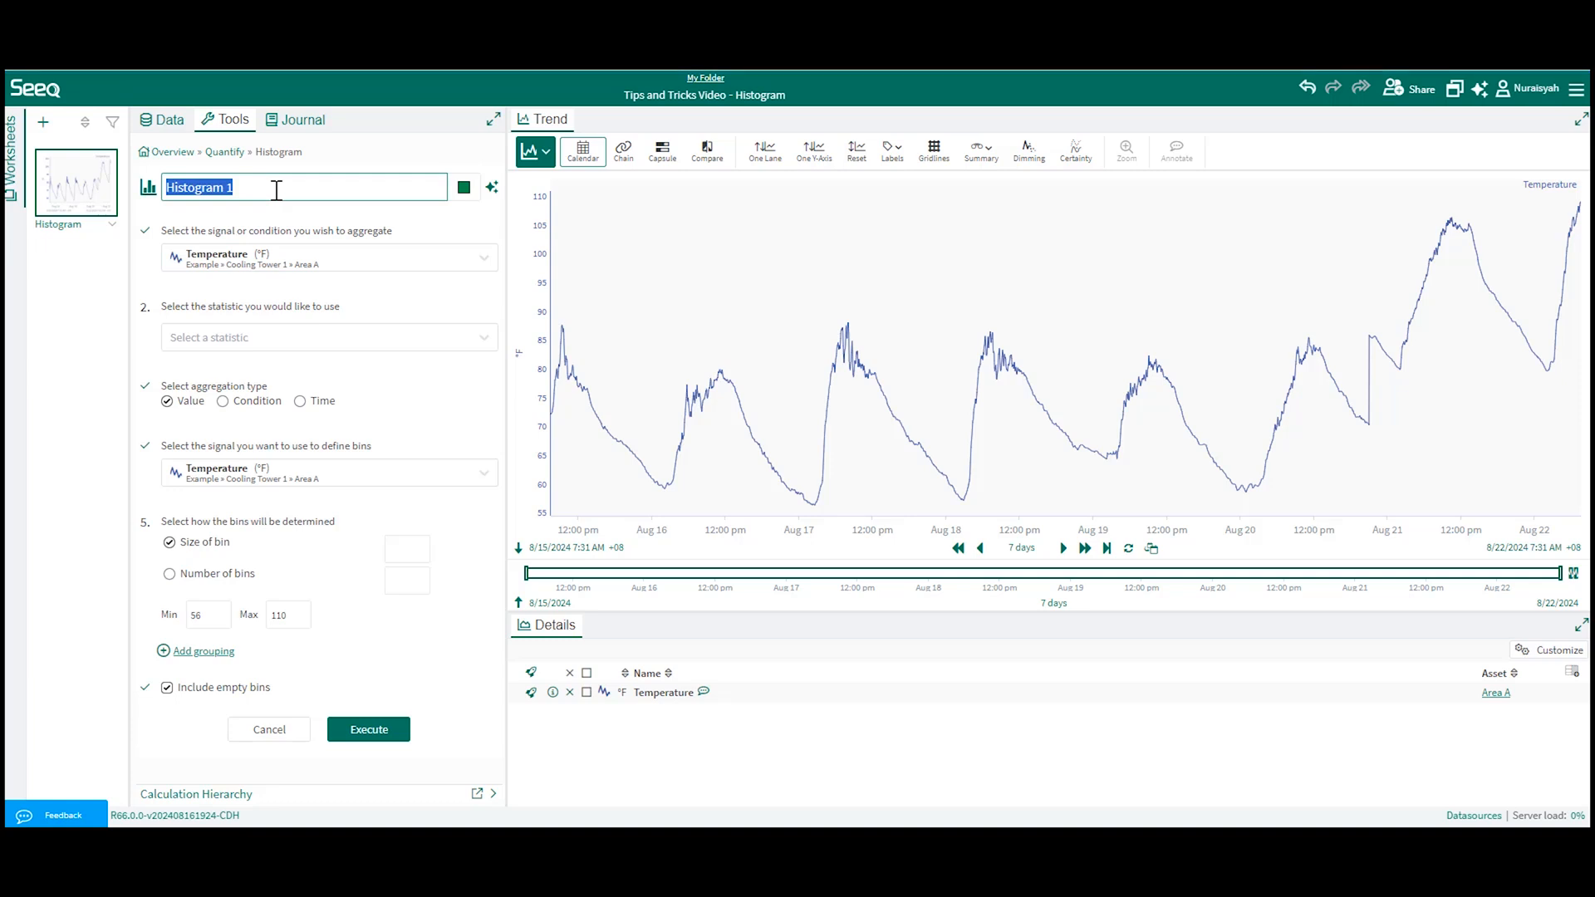
text(Temperature Distribution by Day of the Week)
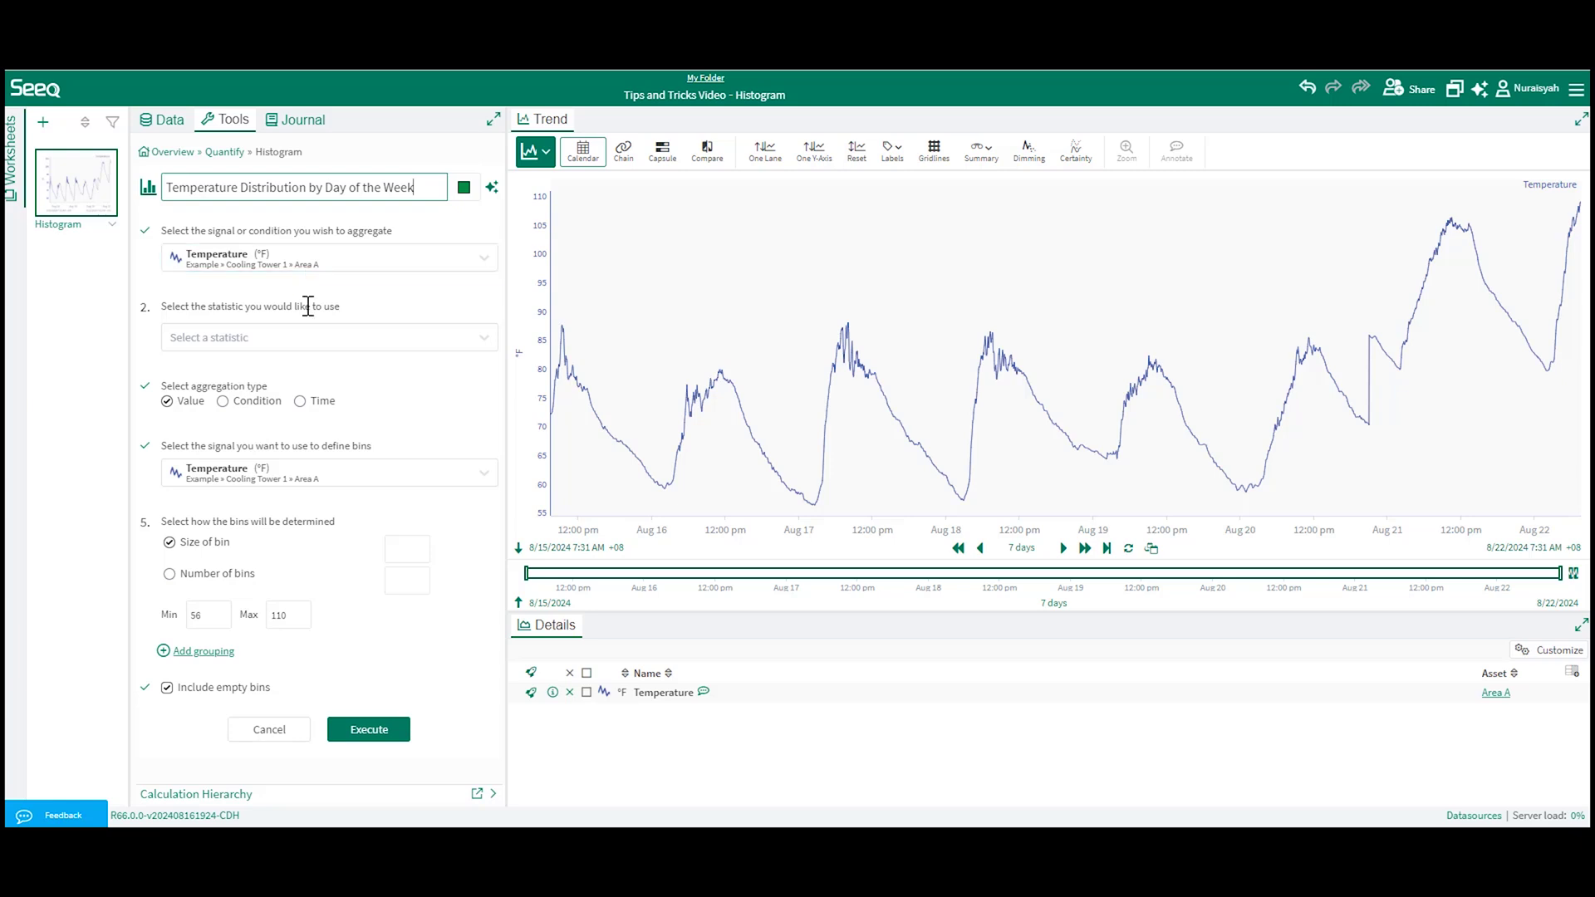
- Set the histogram statistic to Count with Time aggregation binned by Day of the Week
click(328, 336)
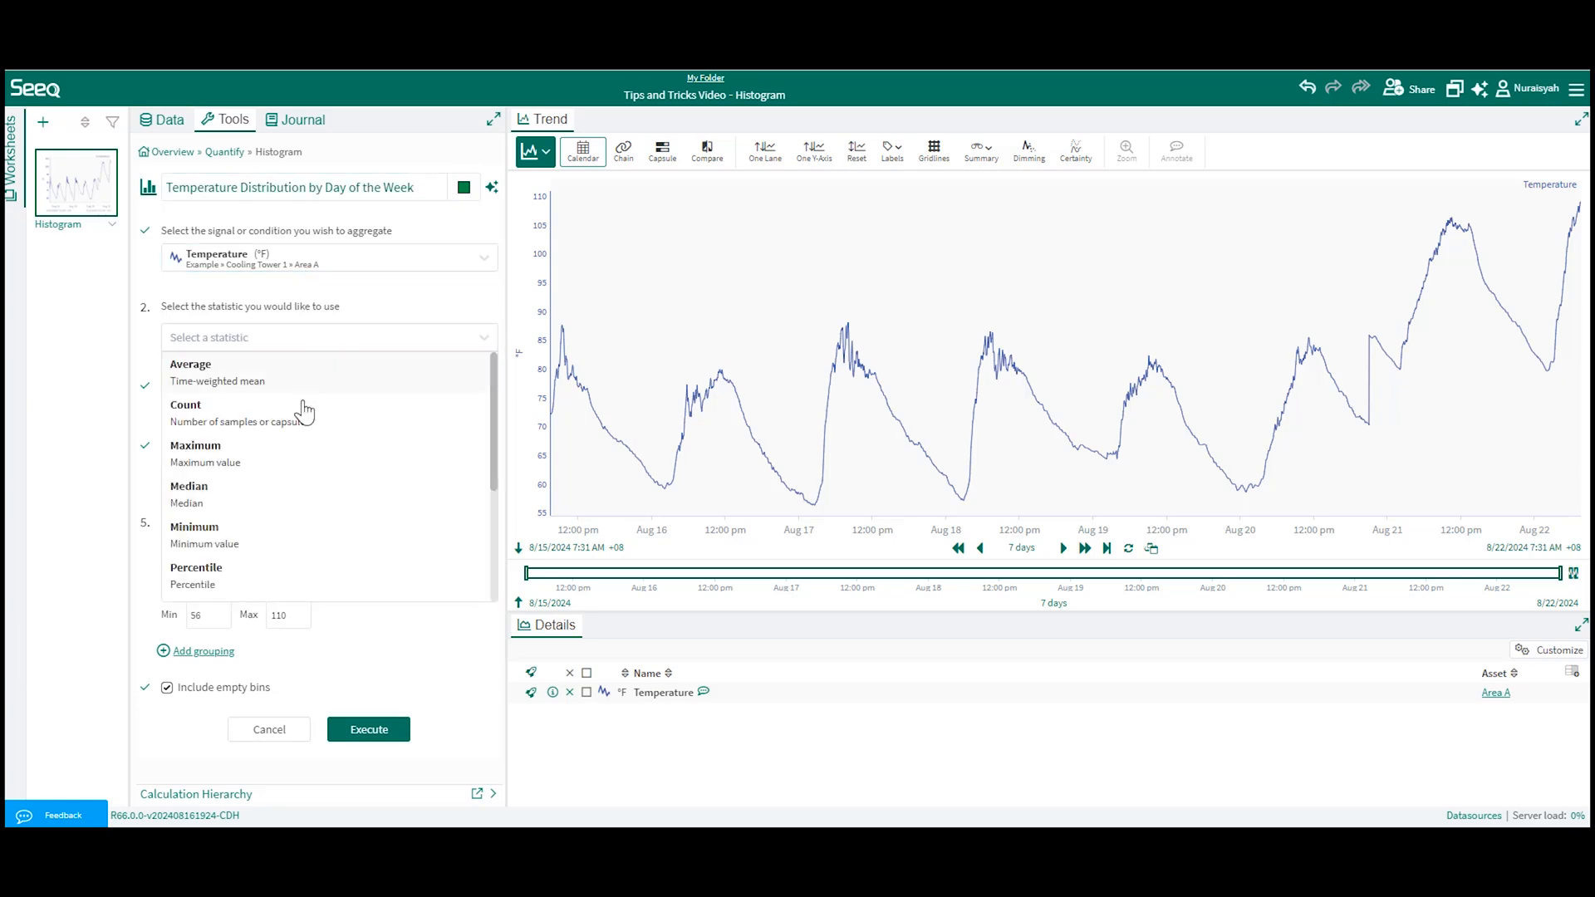
click(185, 404)
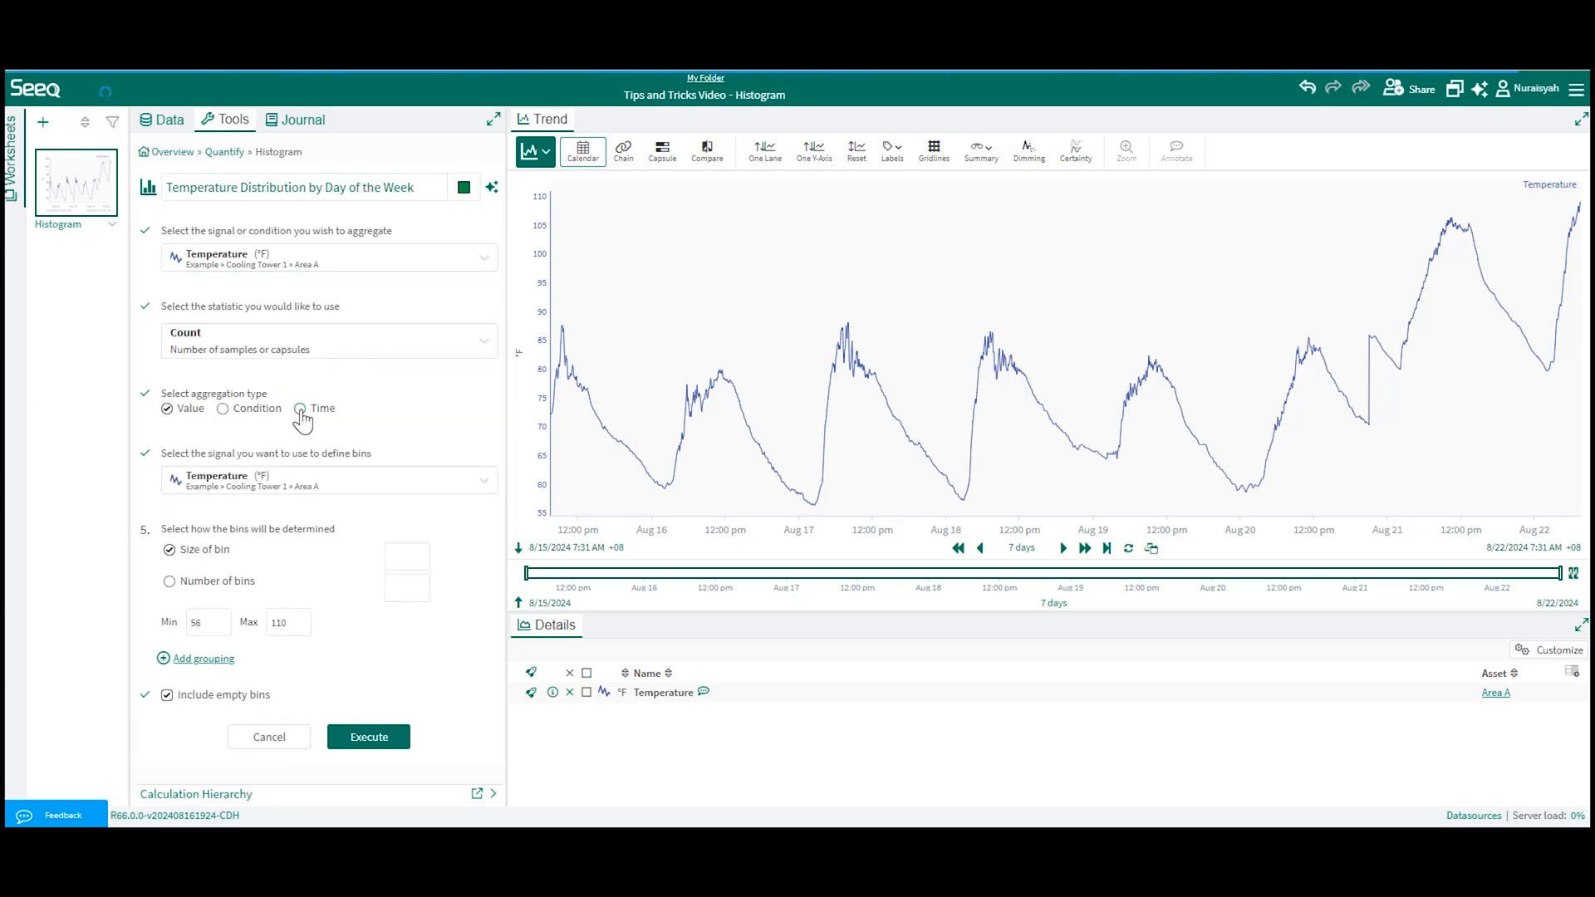
click(299, 407)
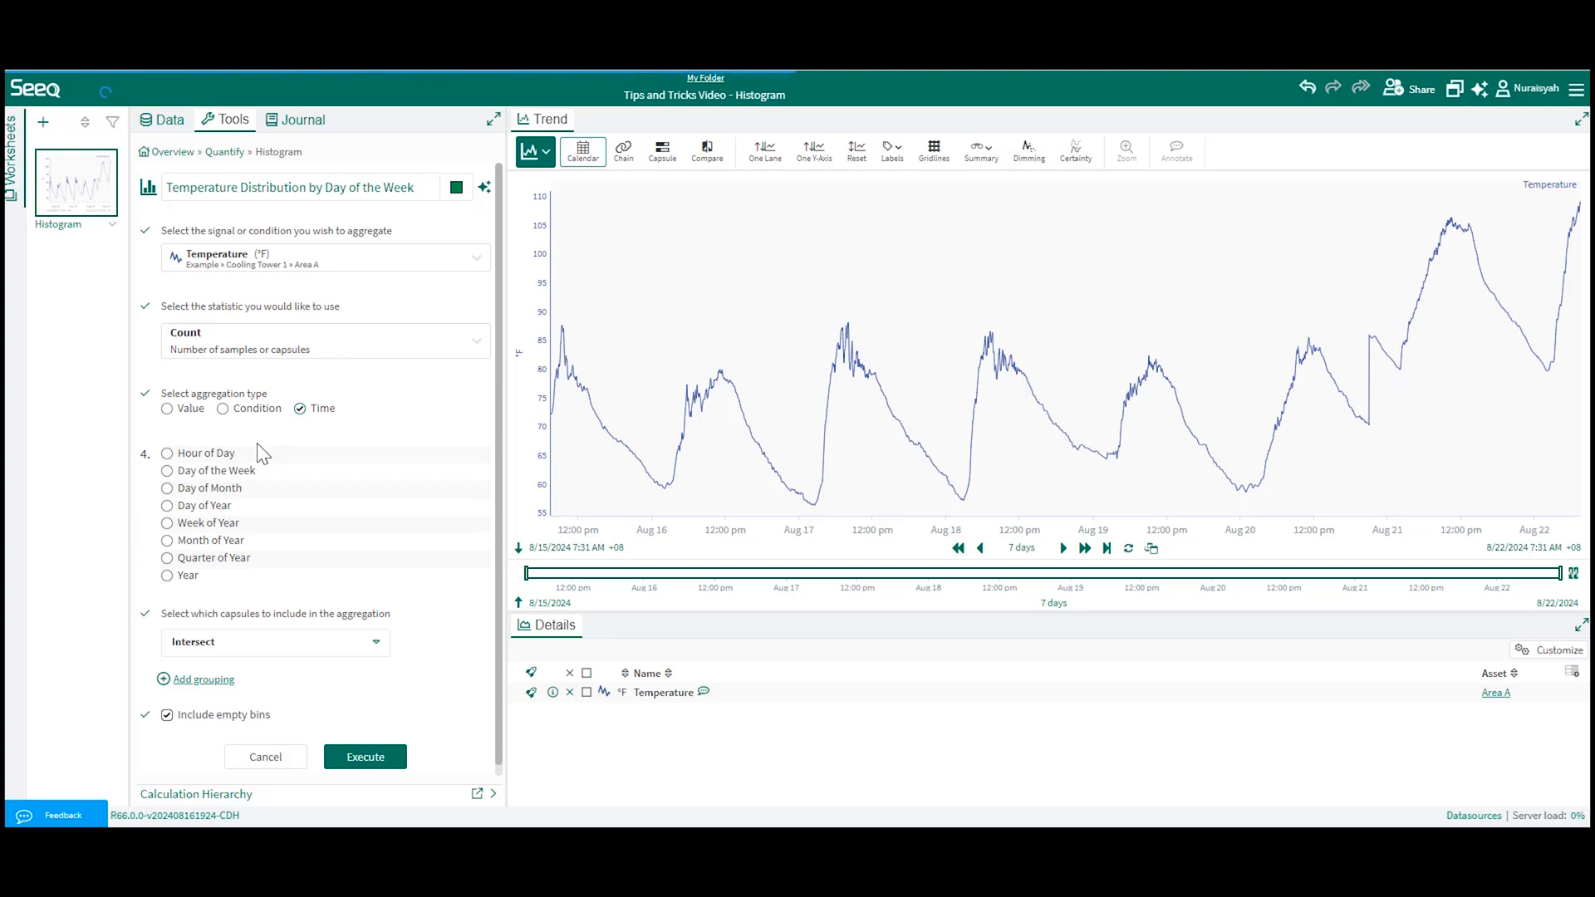
click(167, 470)
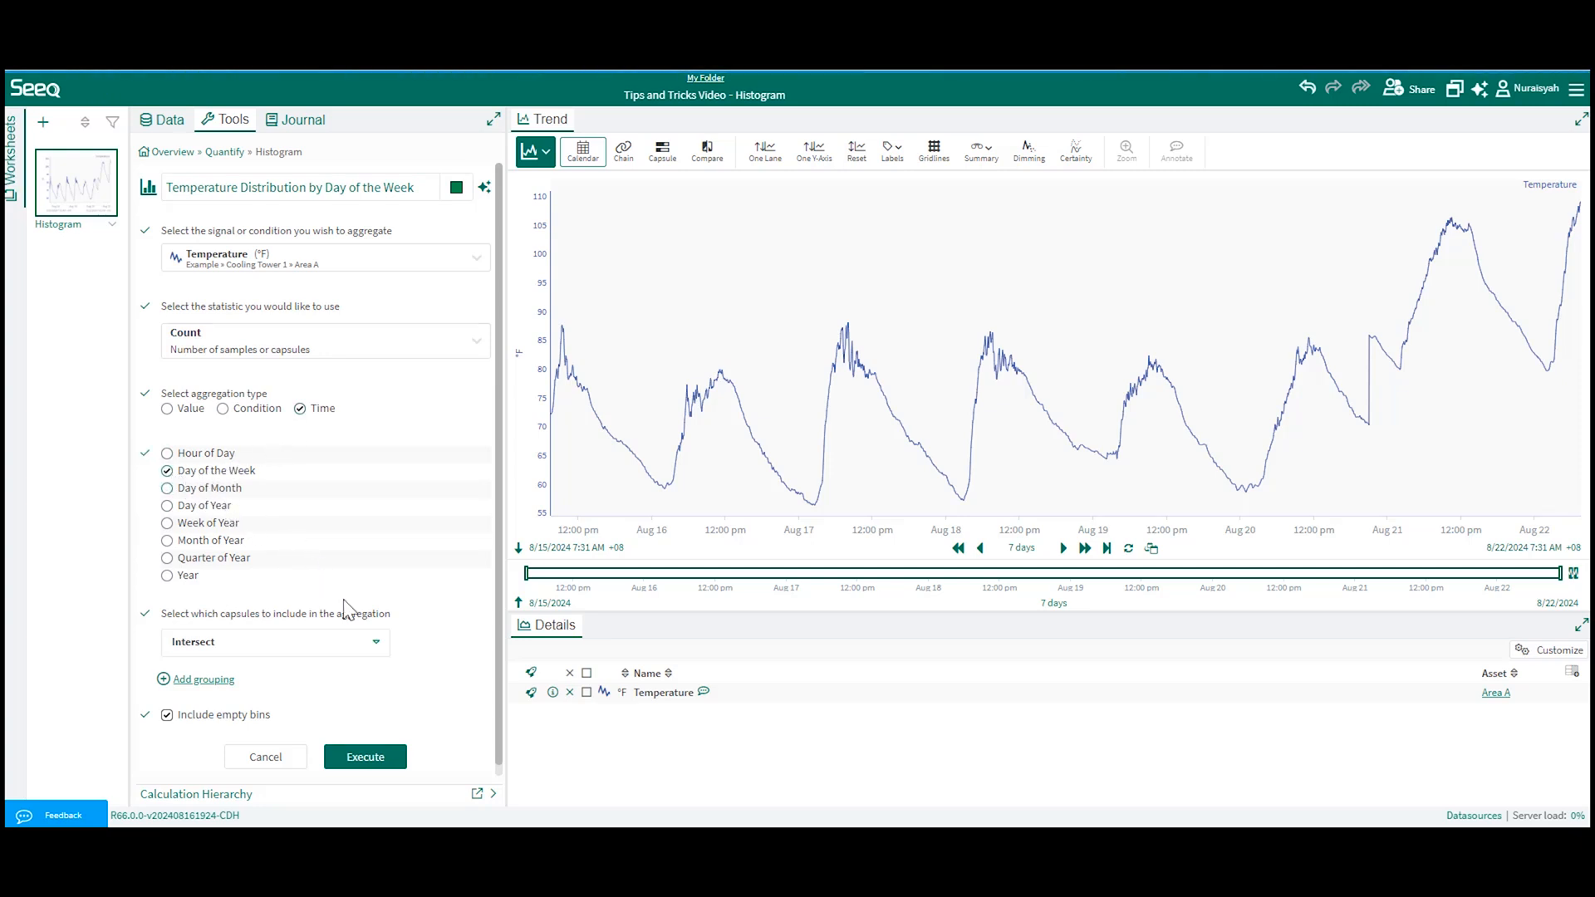
mouse_move(364, 642)
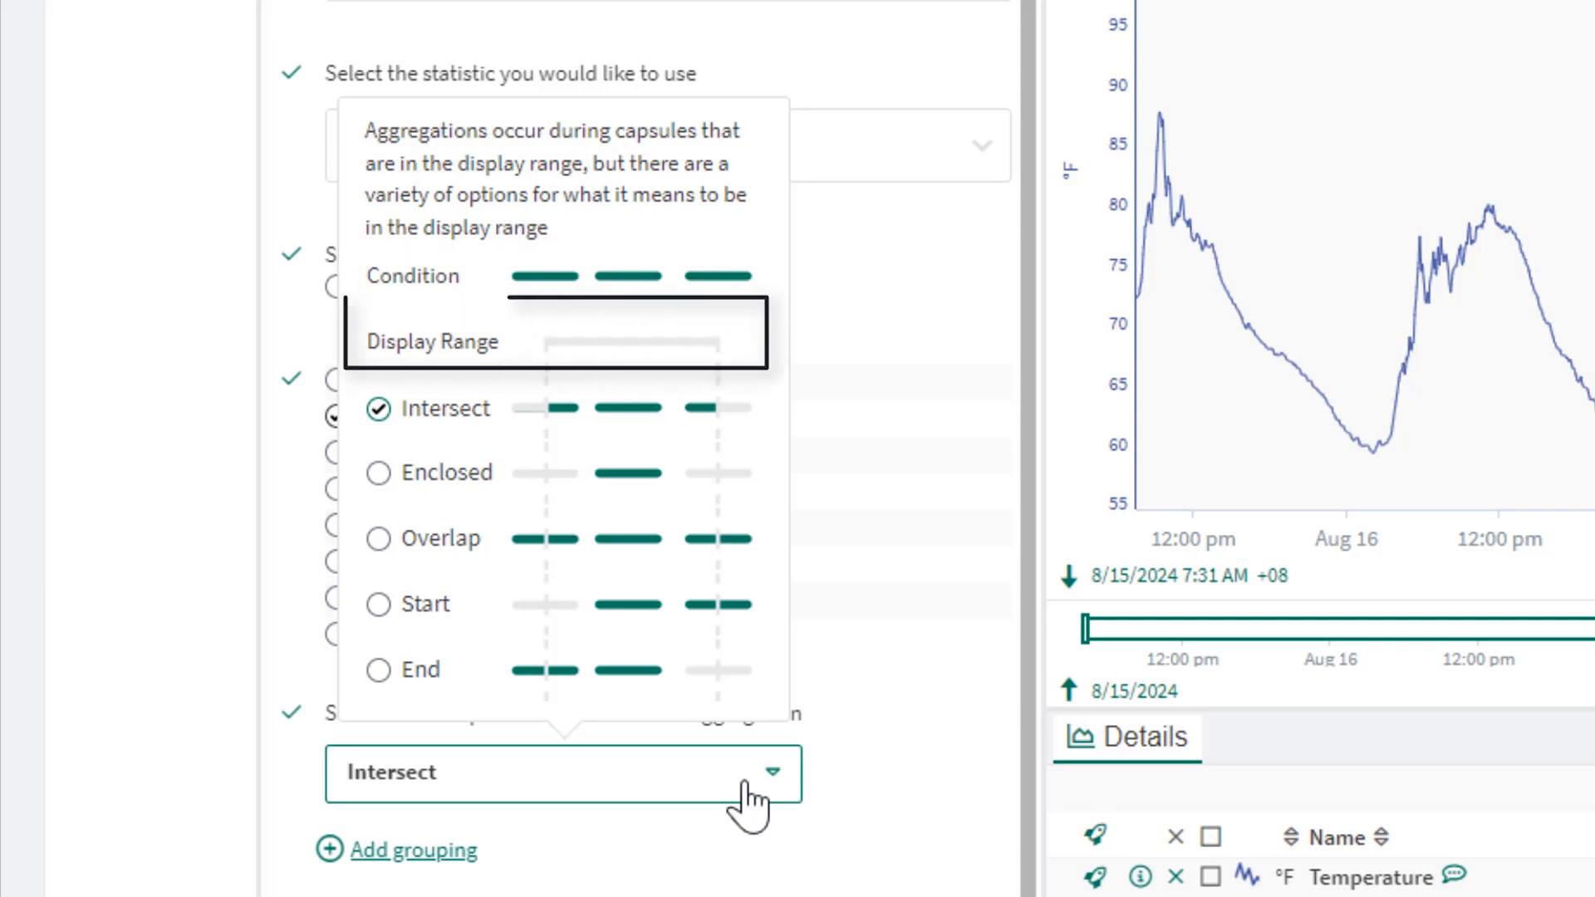
mouse_move(417, 794)
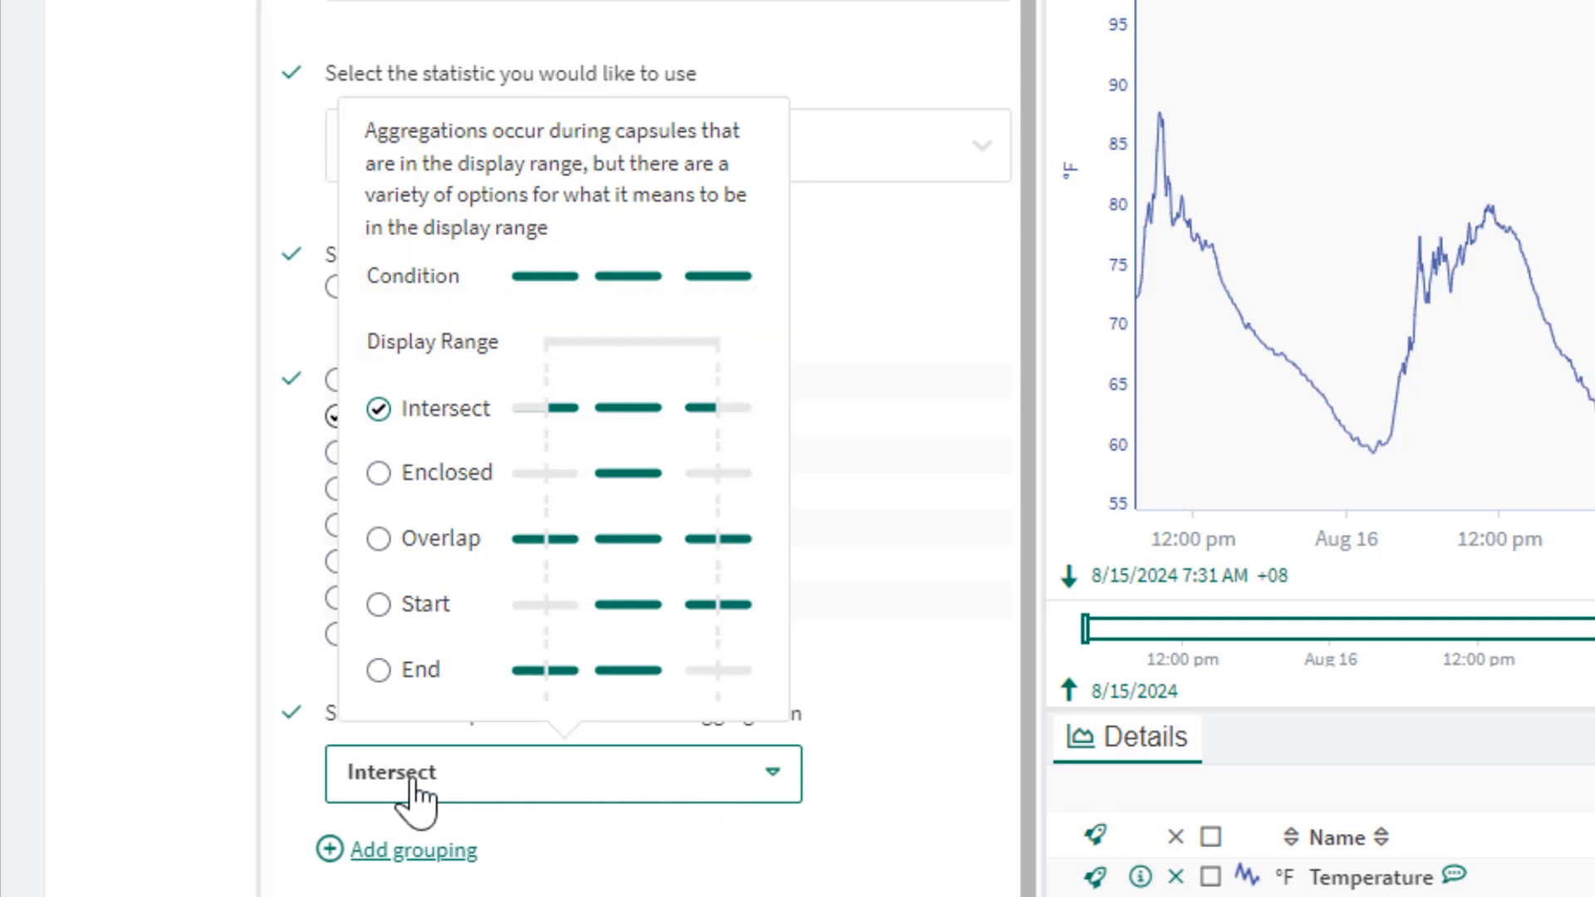
mouse_move(367, 783)
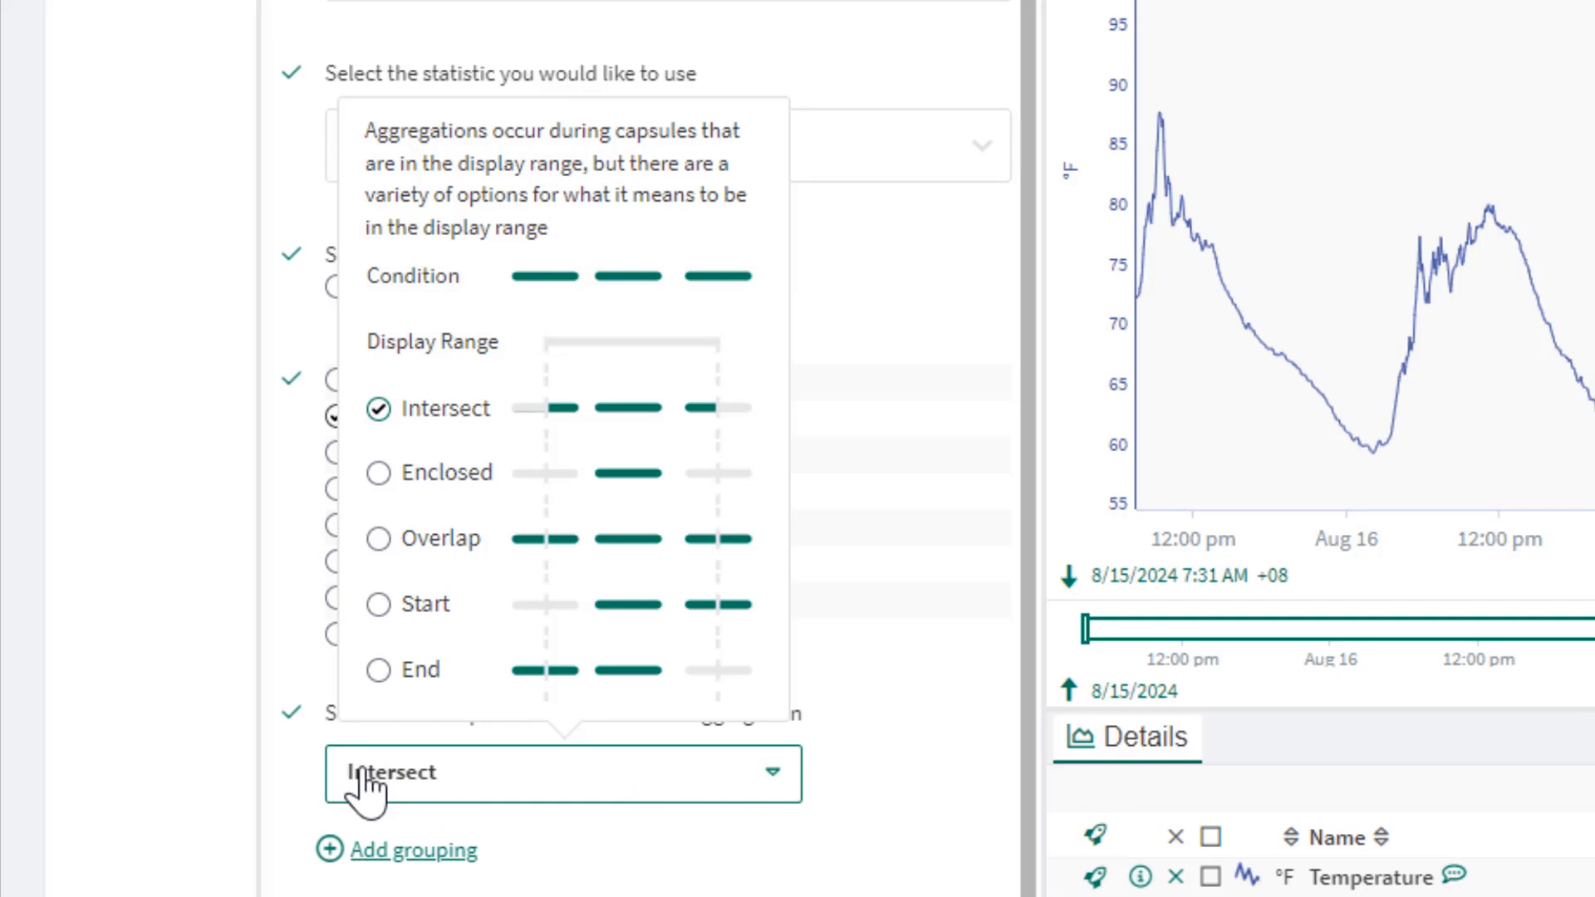
mouse_move(368, 758)
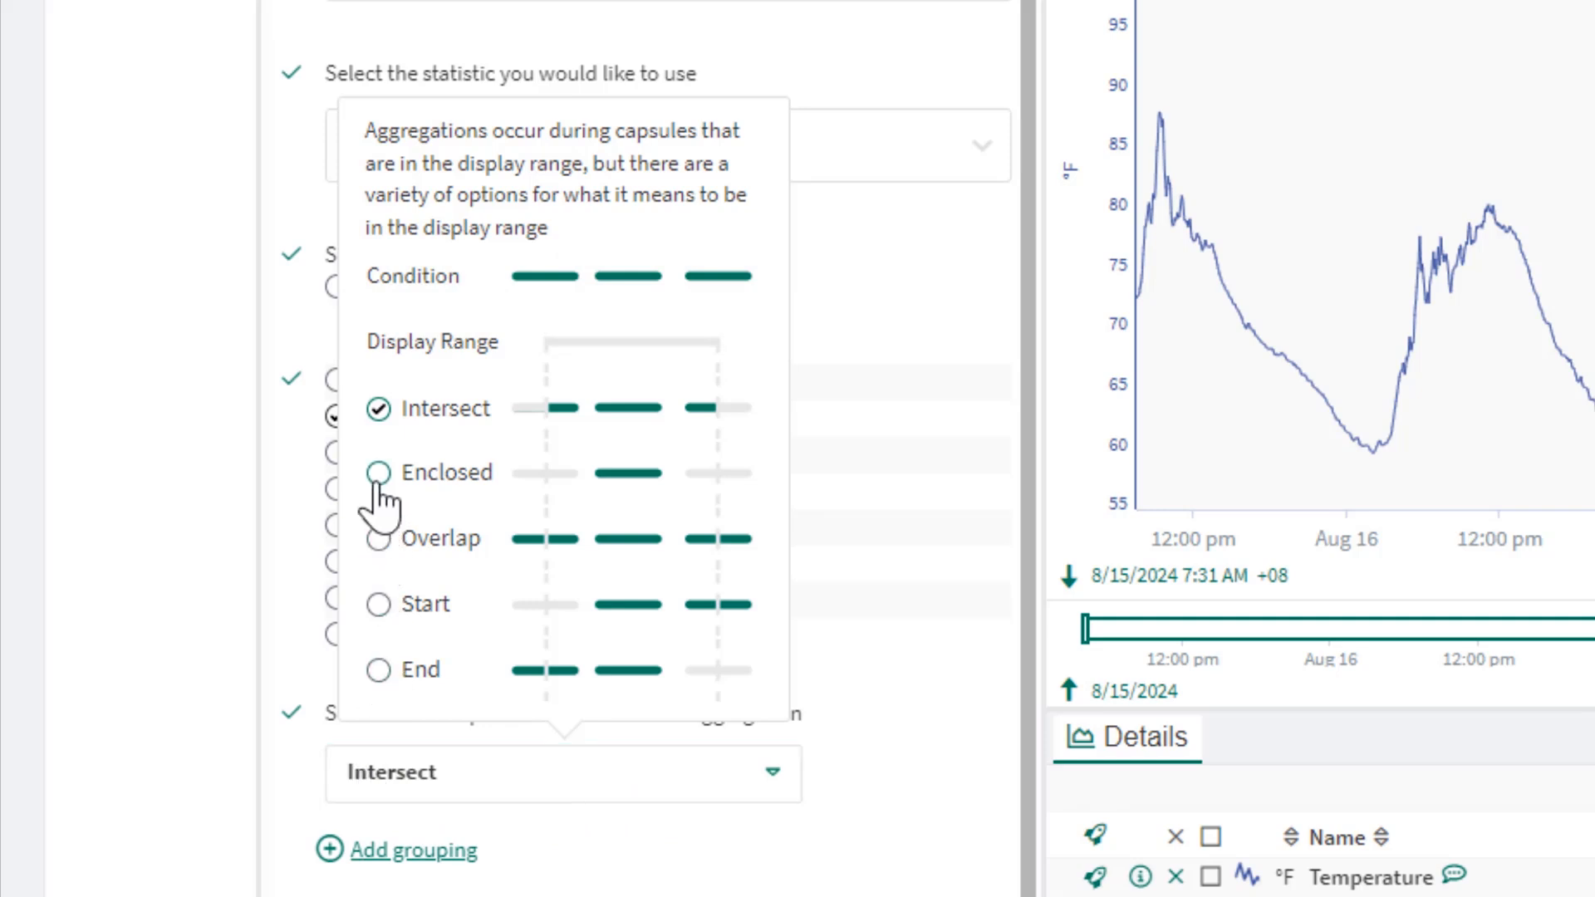
click(377, 471)
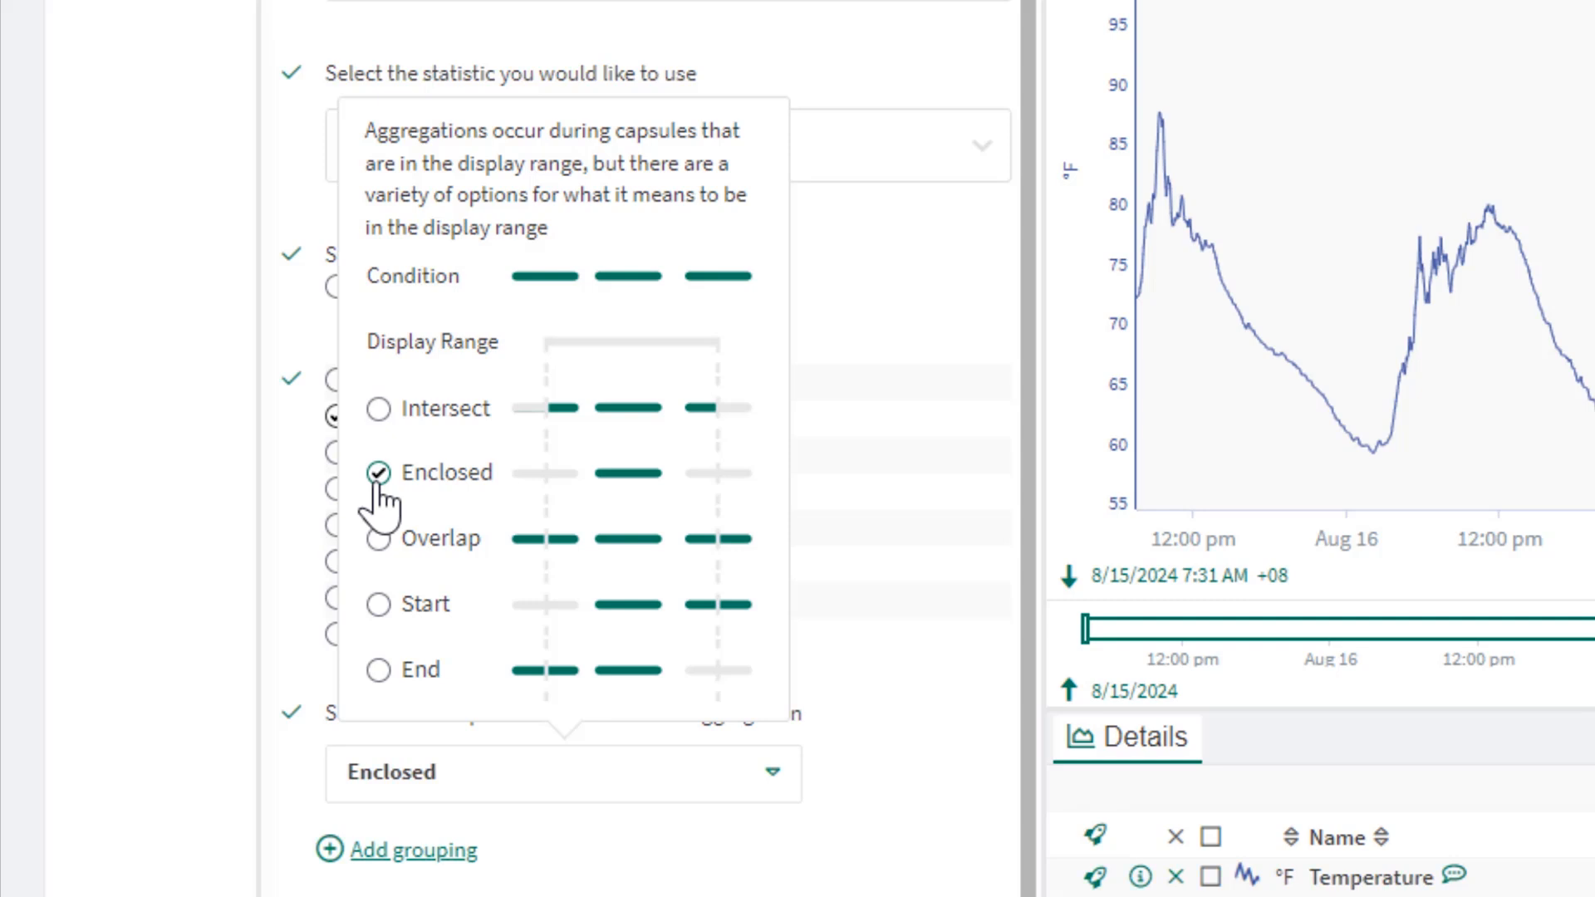
mouse_move(378, 539)
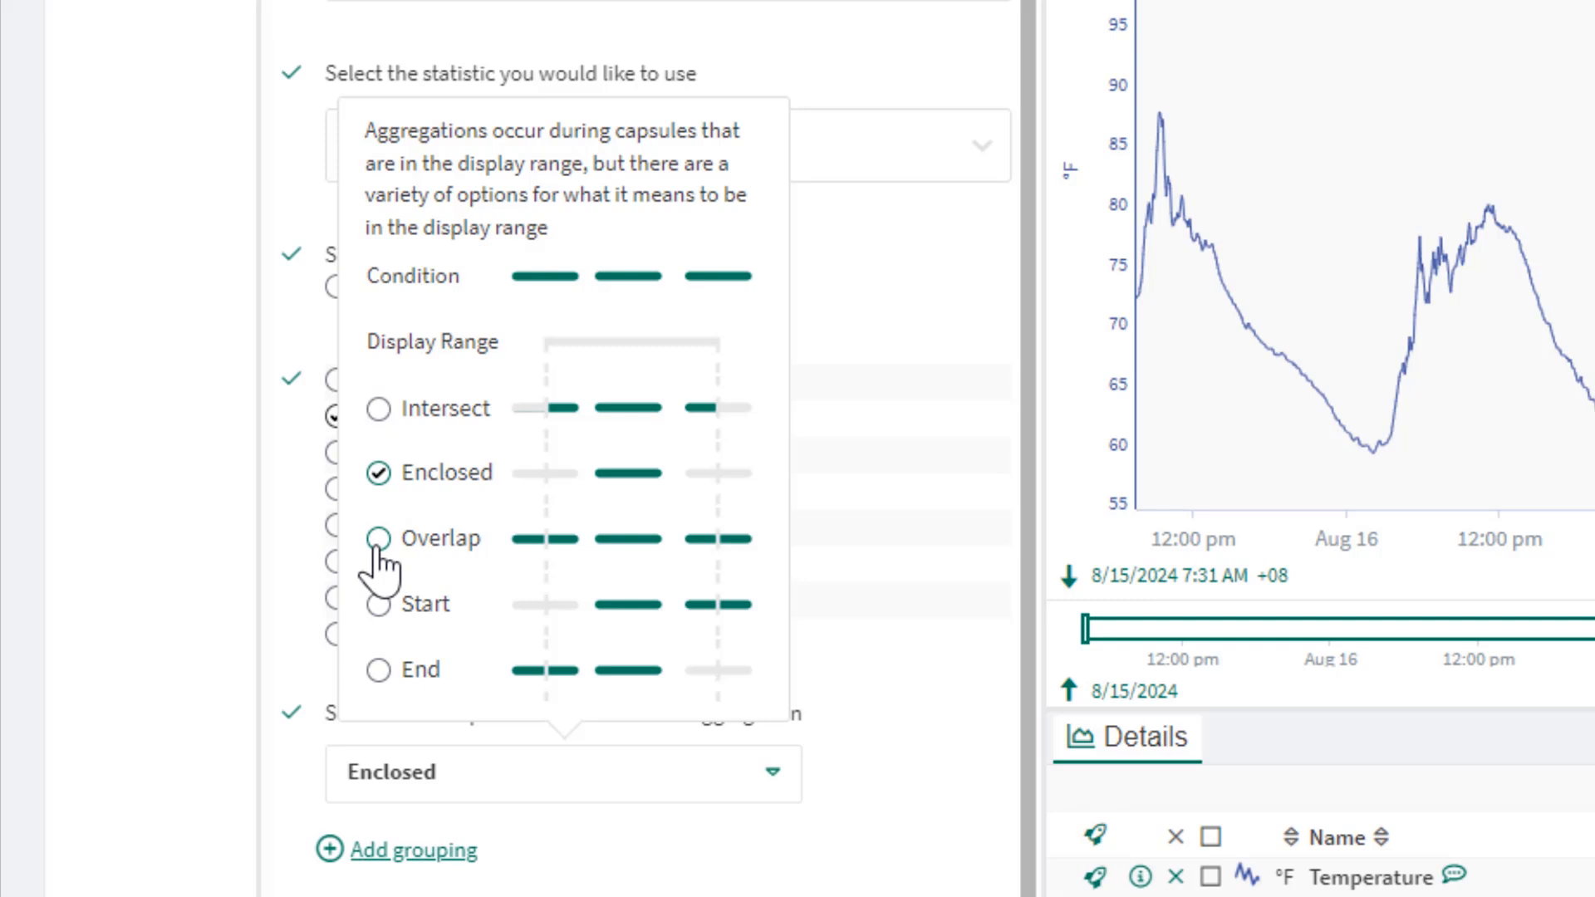
click(377, 538)
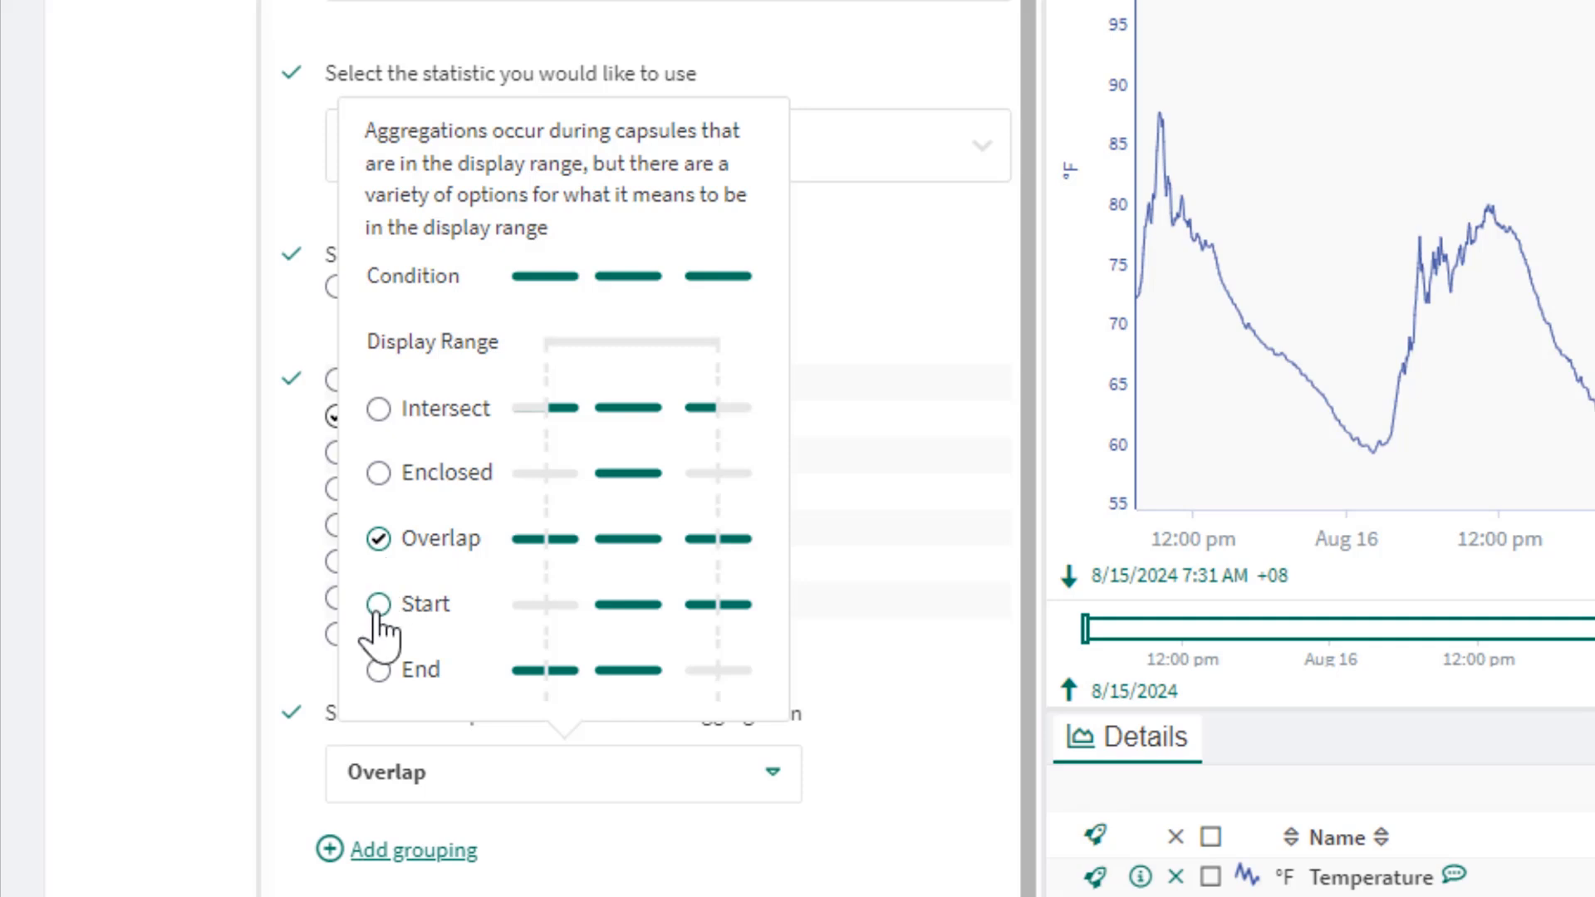
click(377, 603)
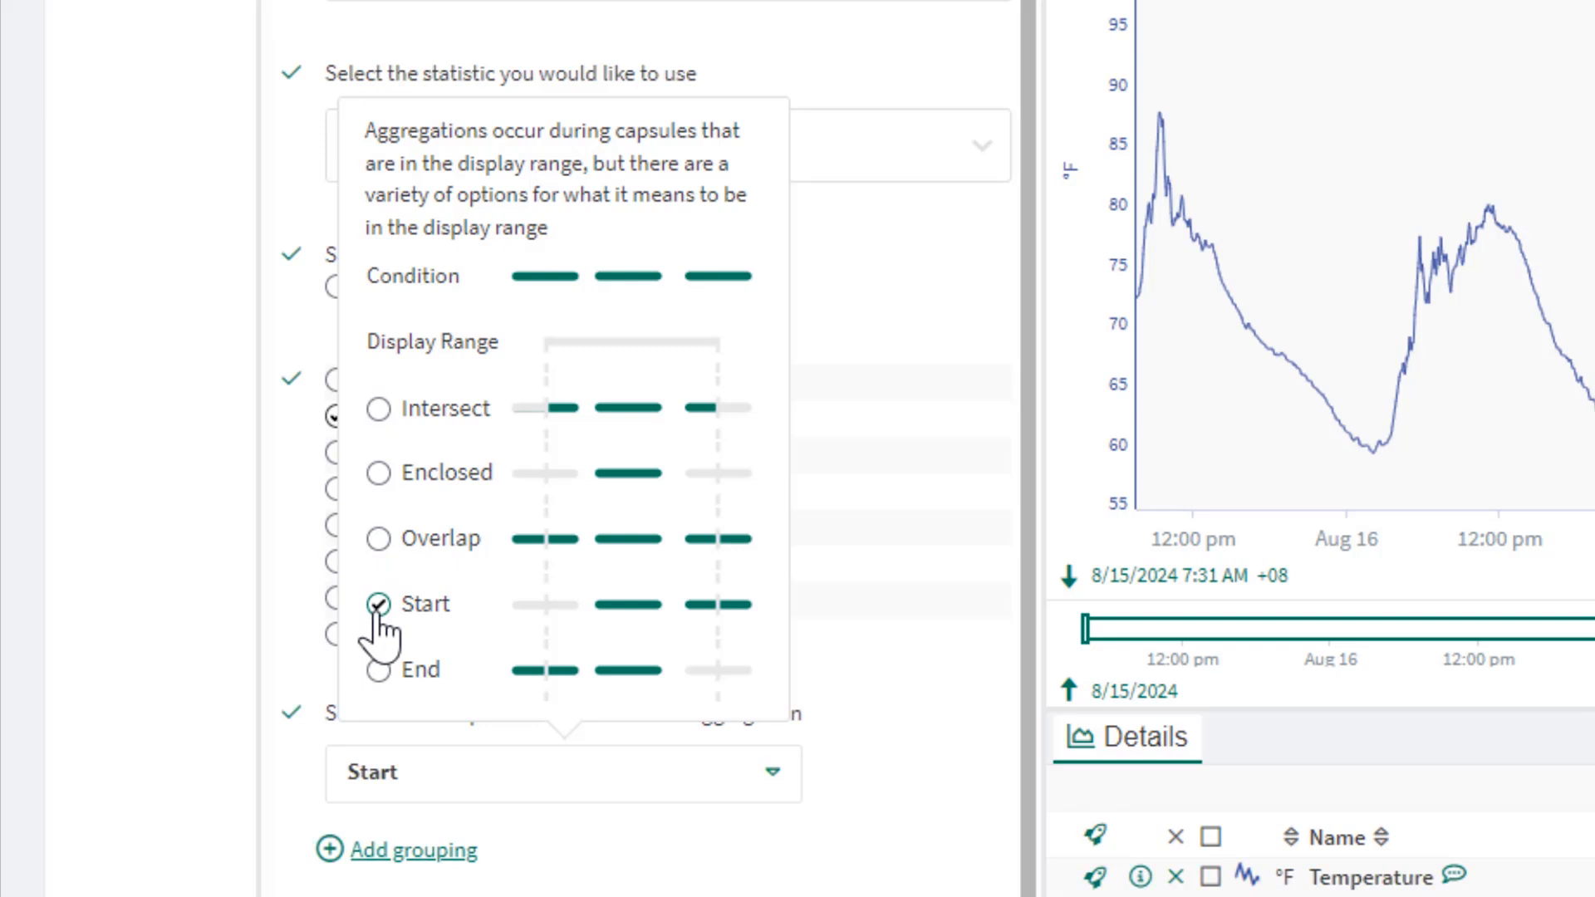
click(377, 669)
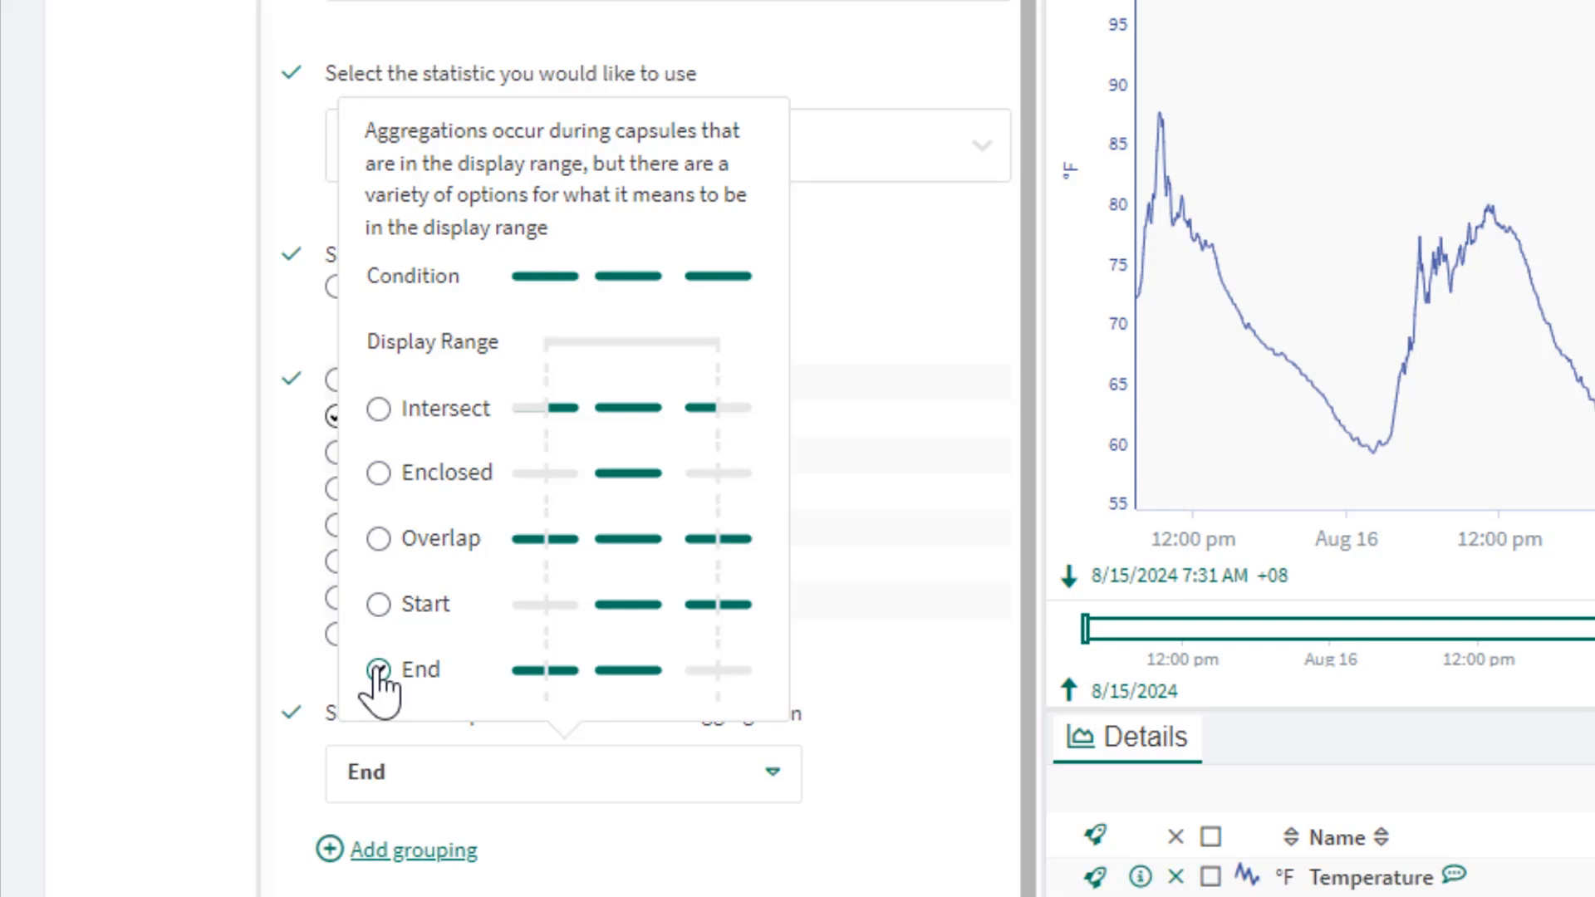
click(377, 408)
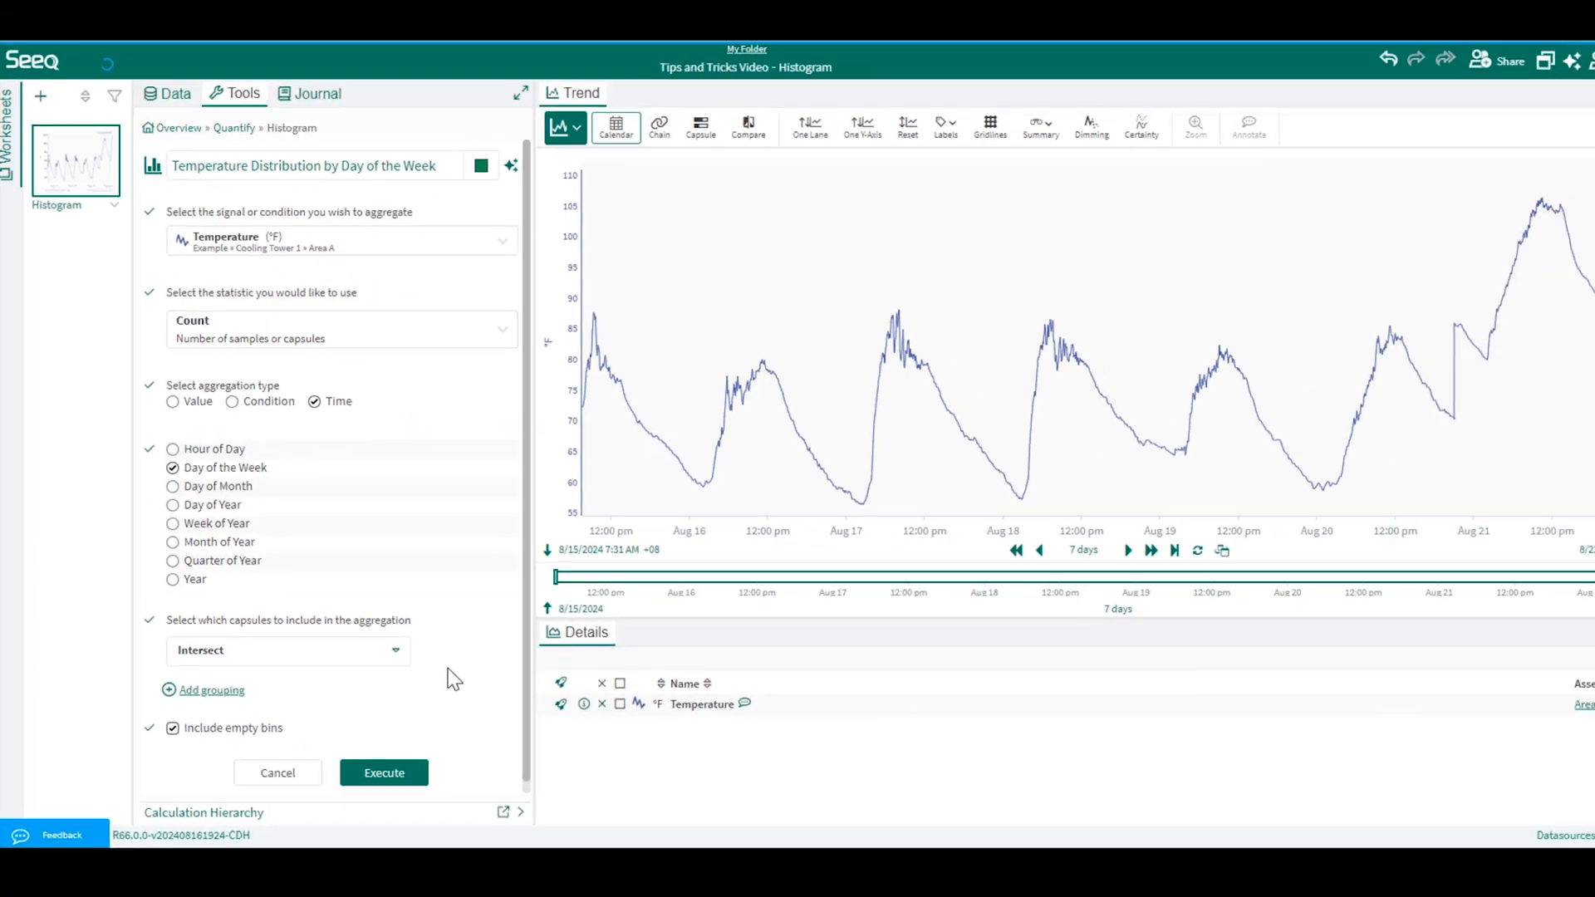
- Execute the day-of-week count histogram, select it, and show it alone using Dimming
click(363, 759)
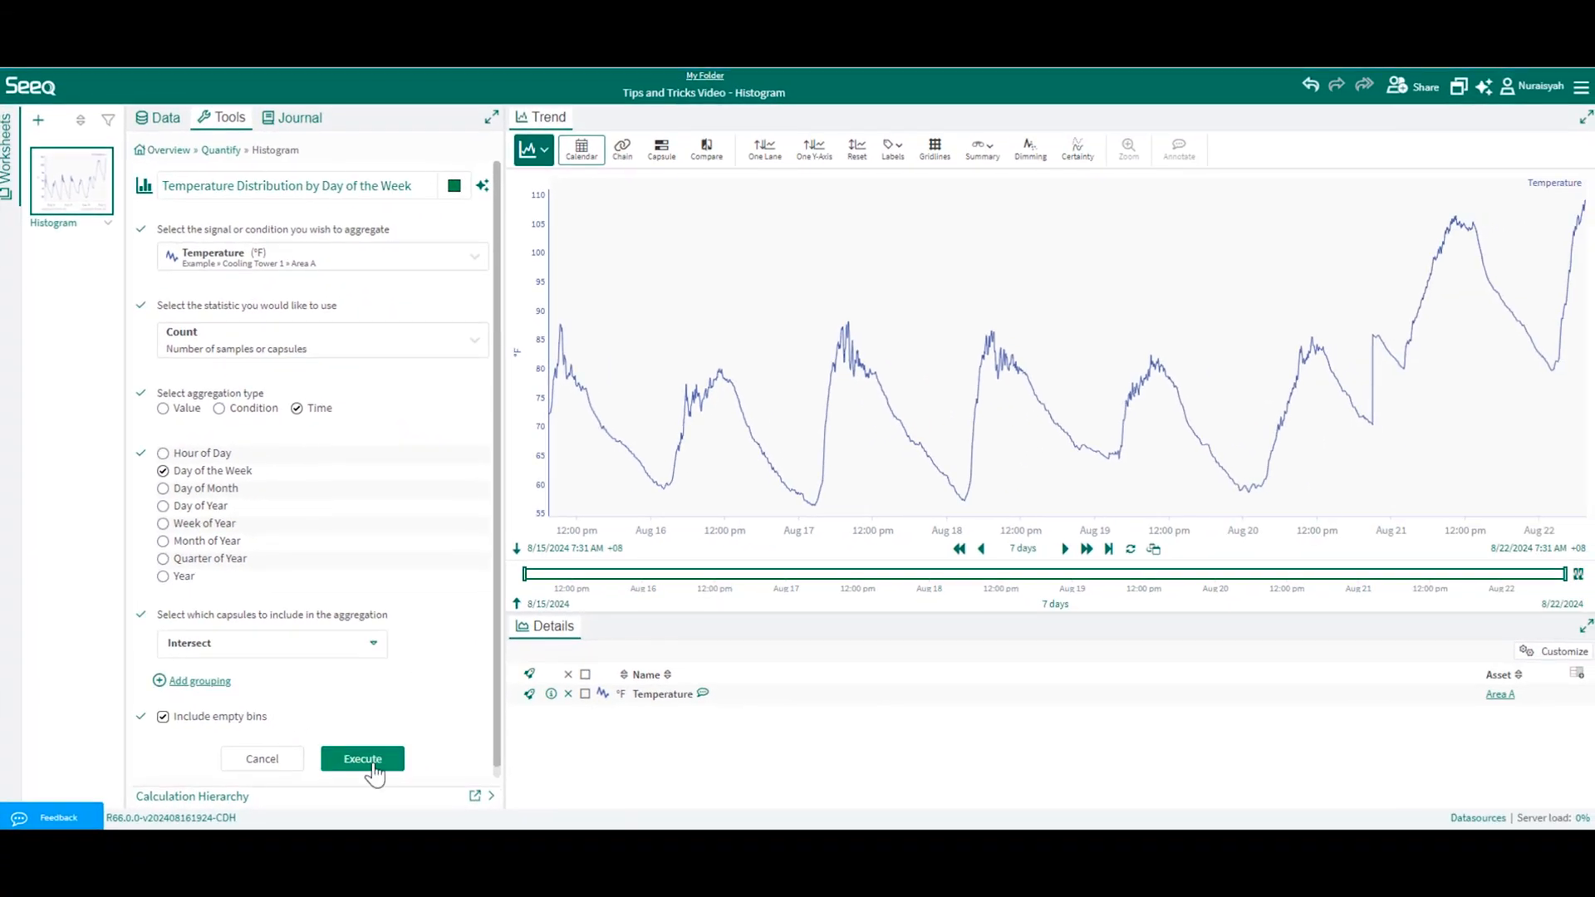
click(362, 759)
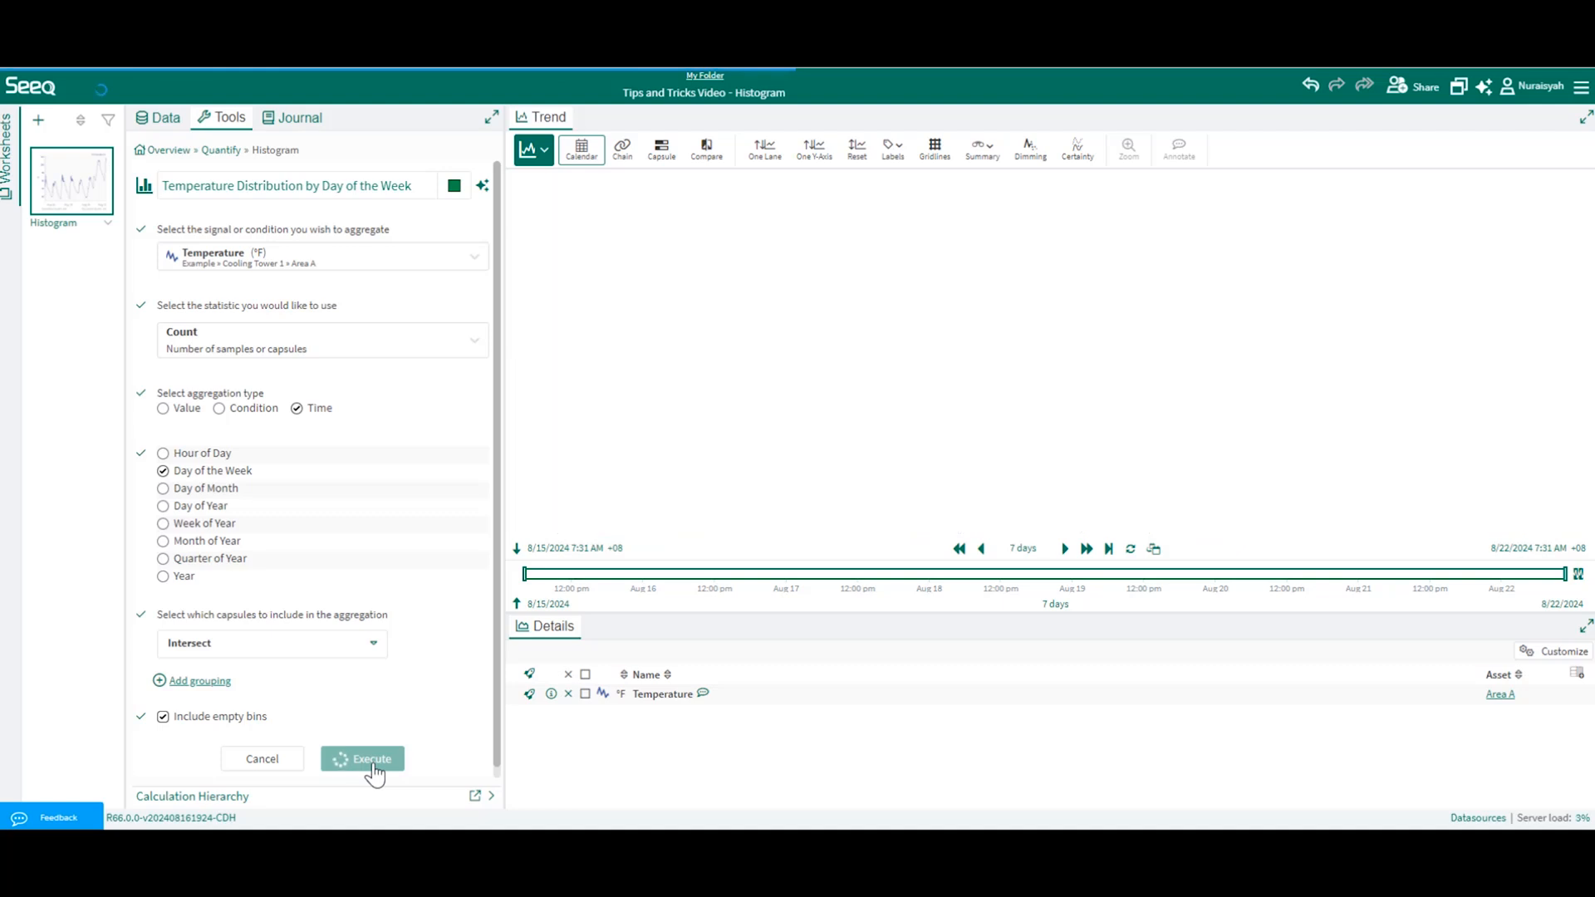
click(362, 758)
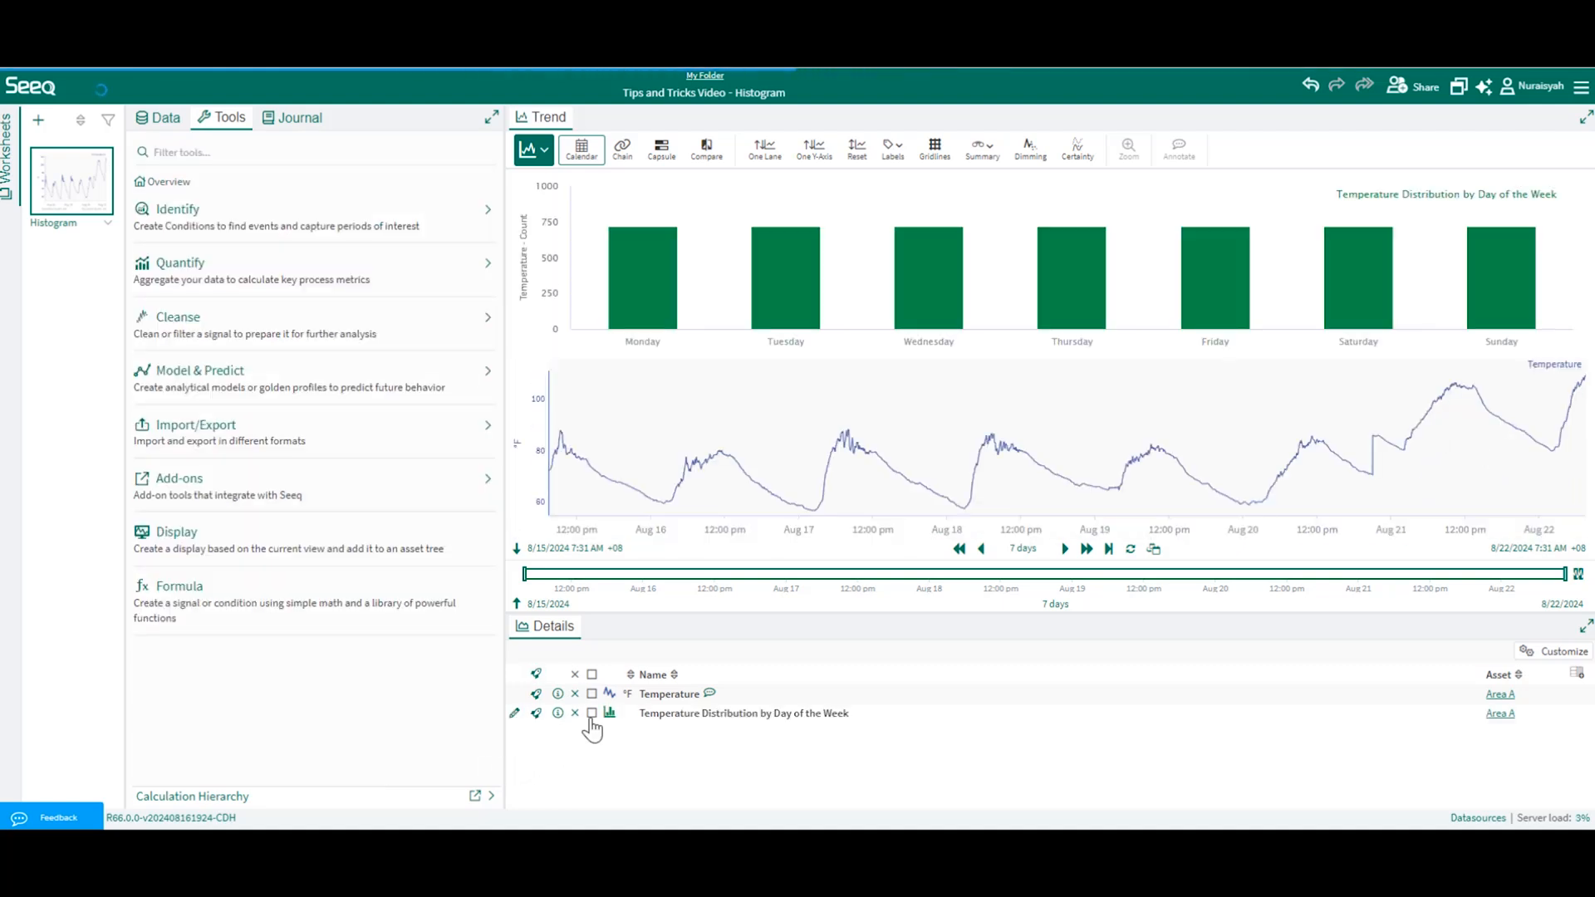
click(1028, 148)
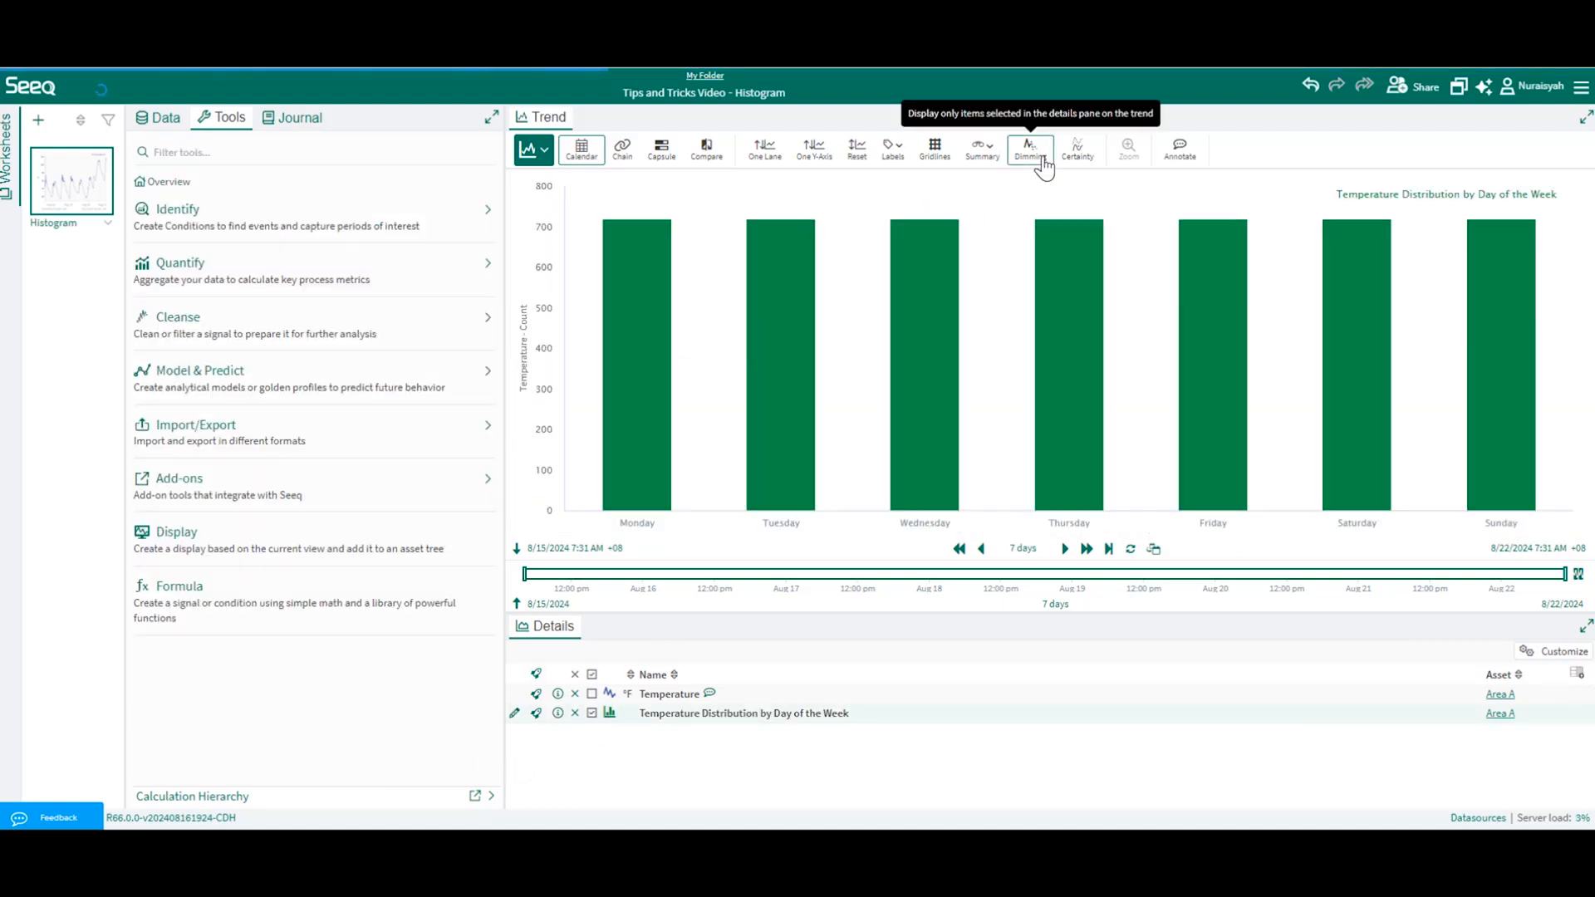
click(1029, 149)
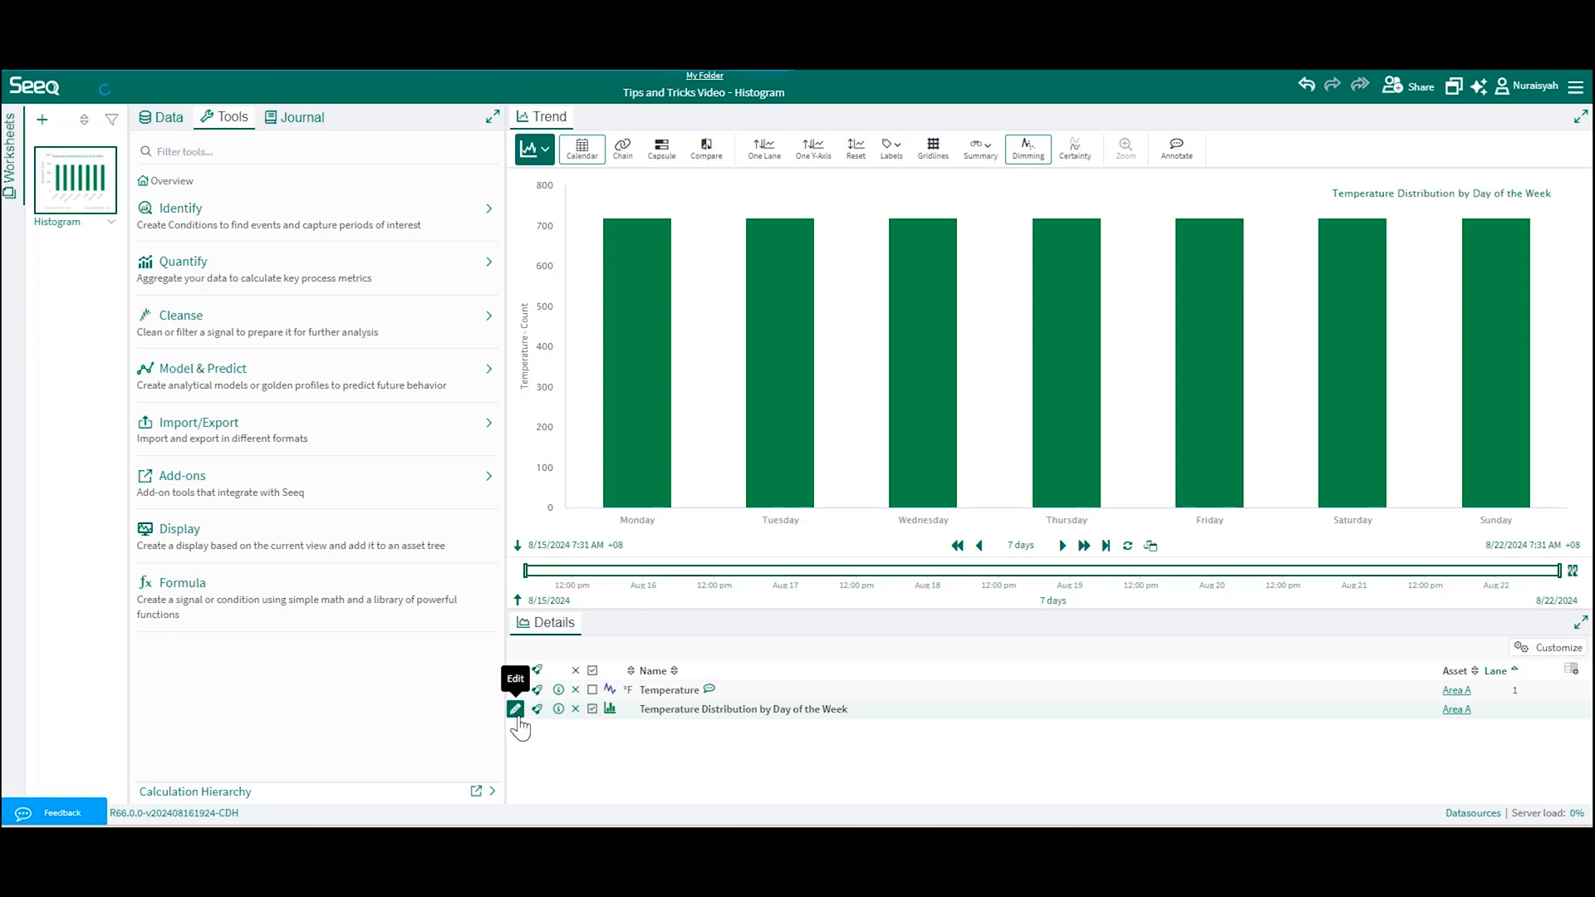
- Add a Temperature value grouping with bin size 10, min 0, max 100, and execute
click(516, 709)
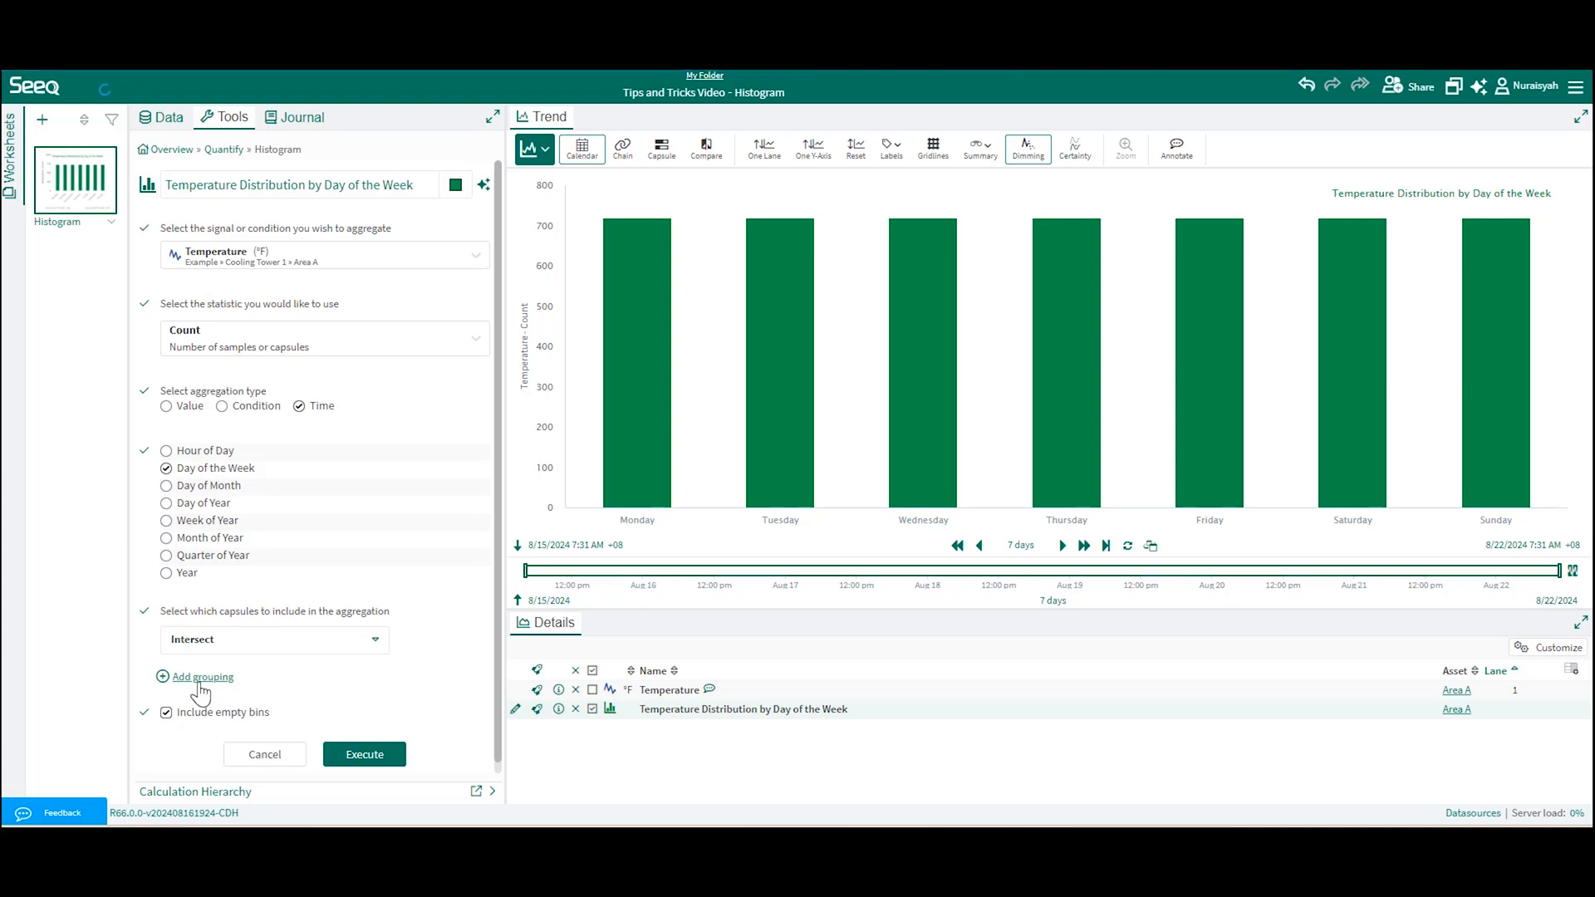
click(200, 678)
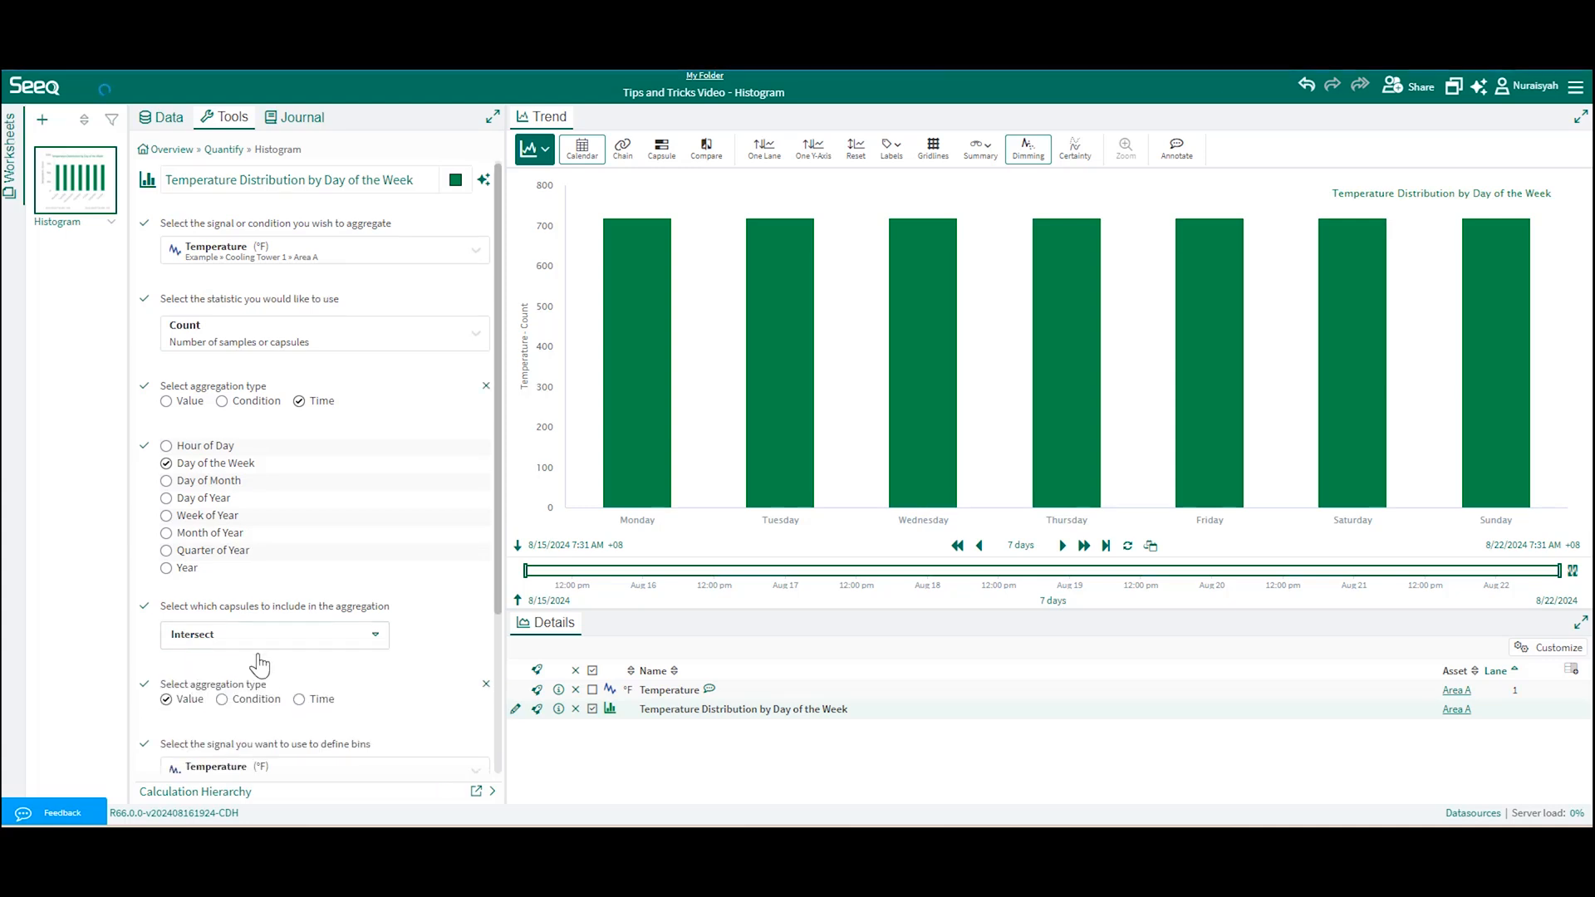
scroll(down, 3)
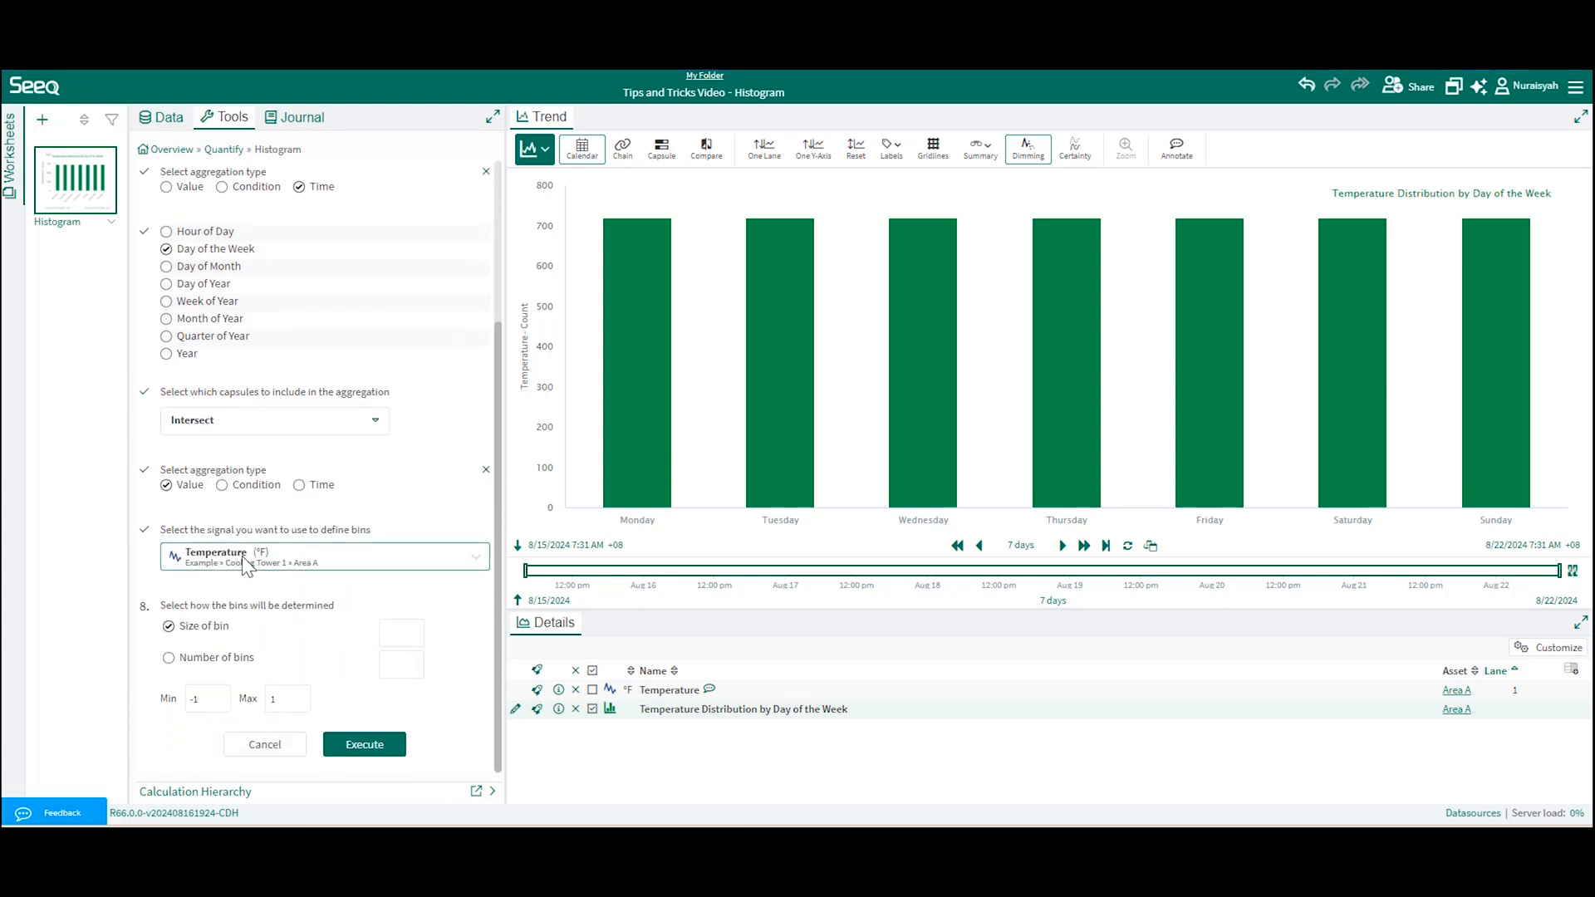
click(397, 633)
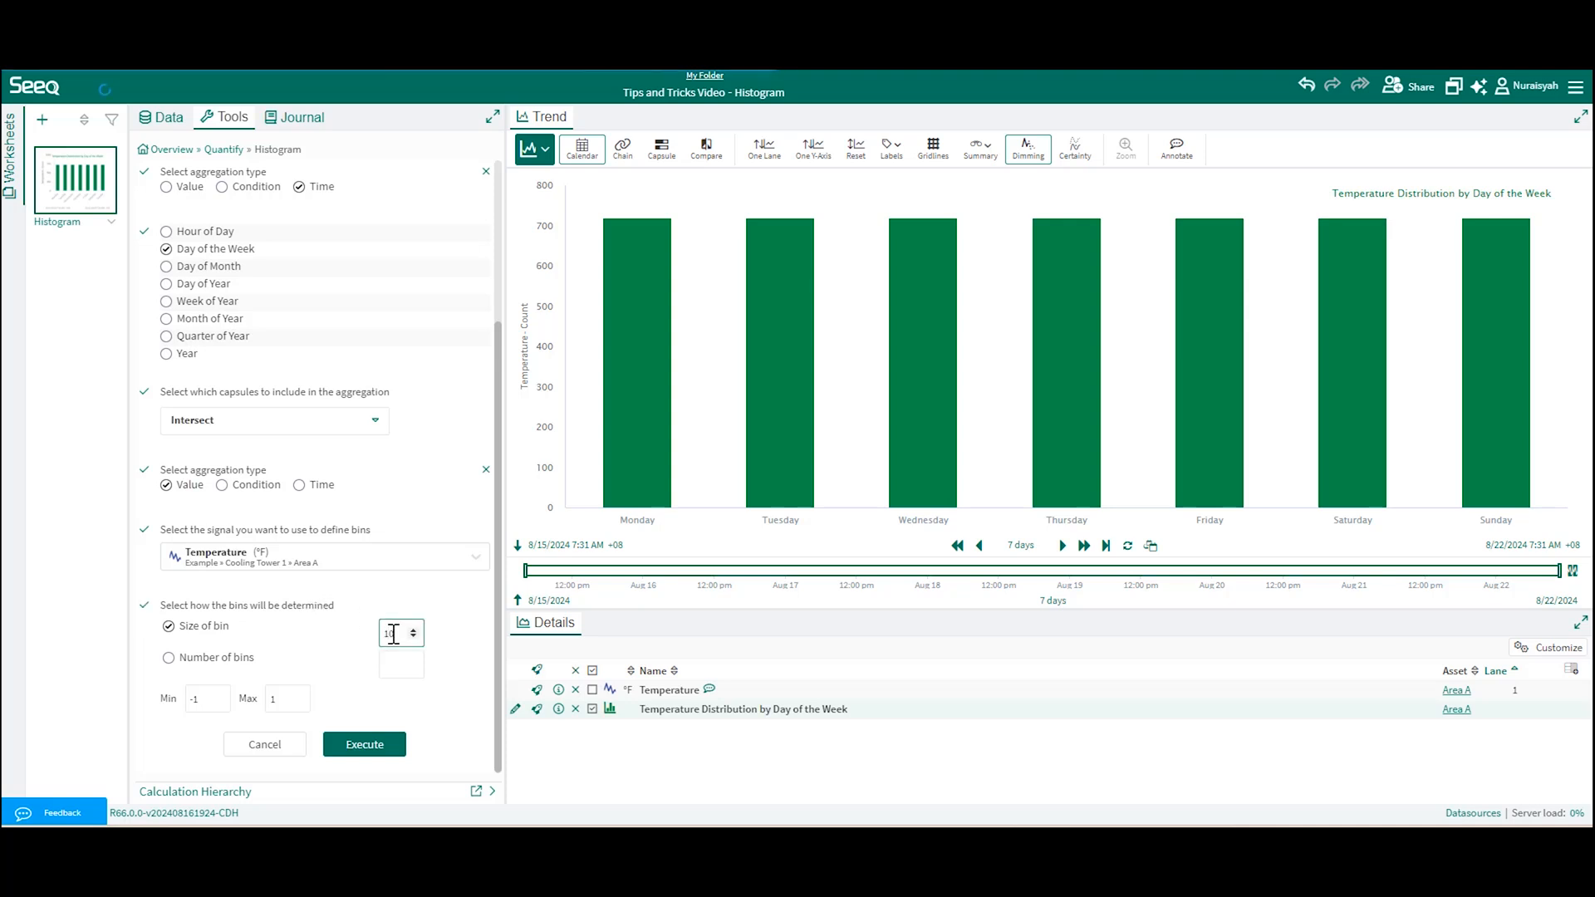
click(286, 699)
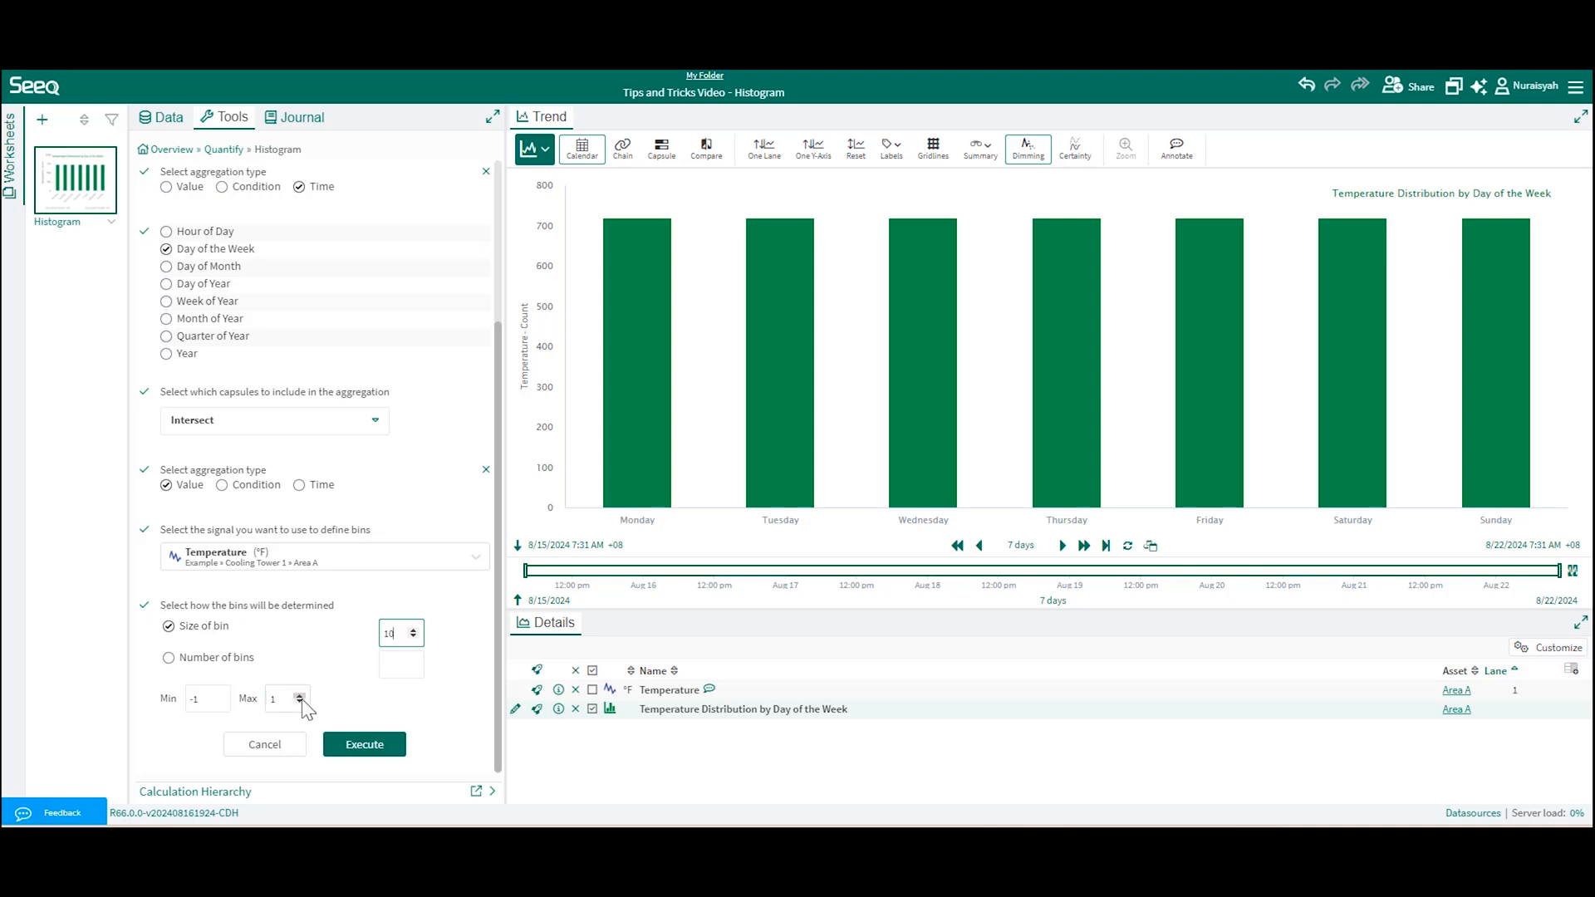
click(283, 699)
text(00)
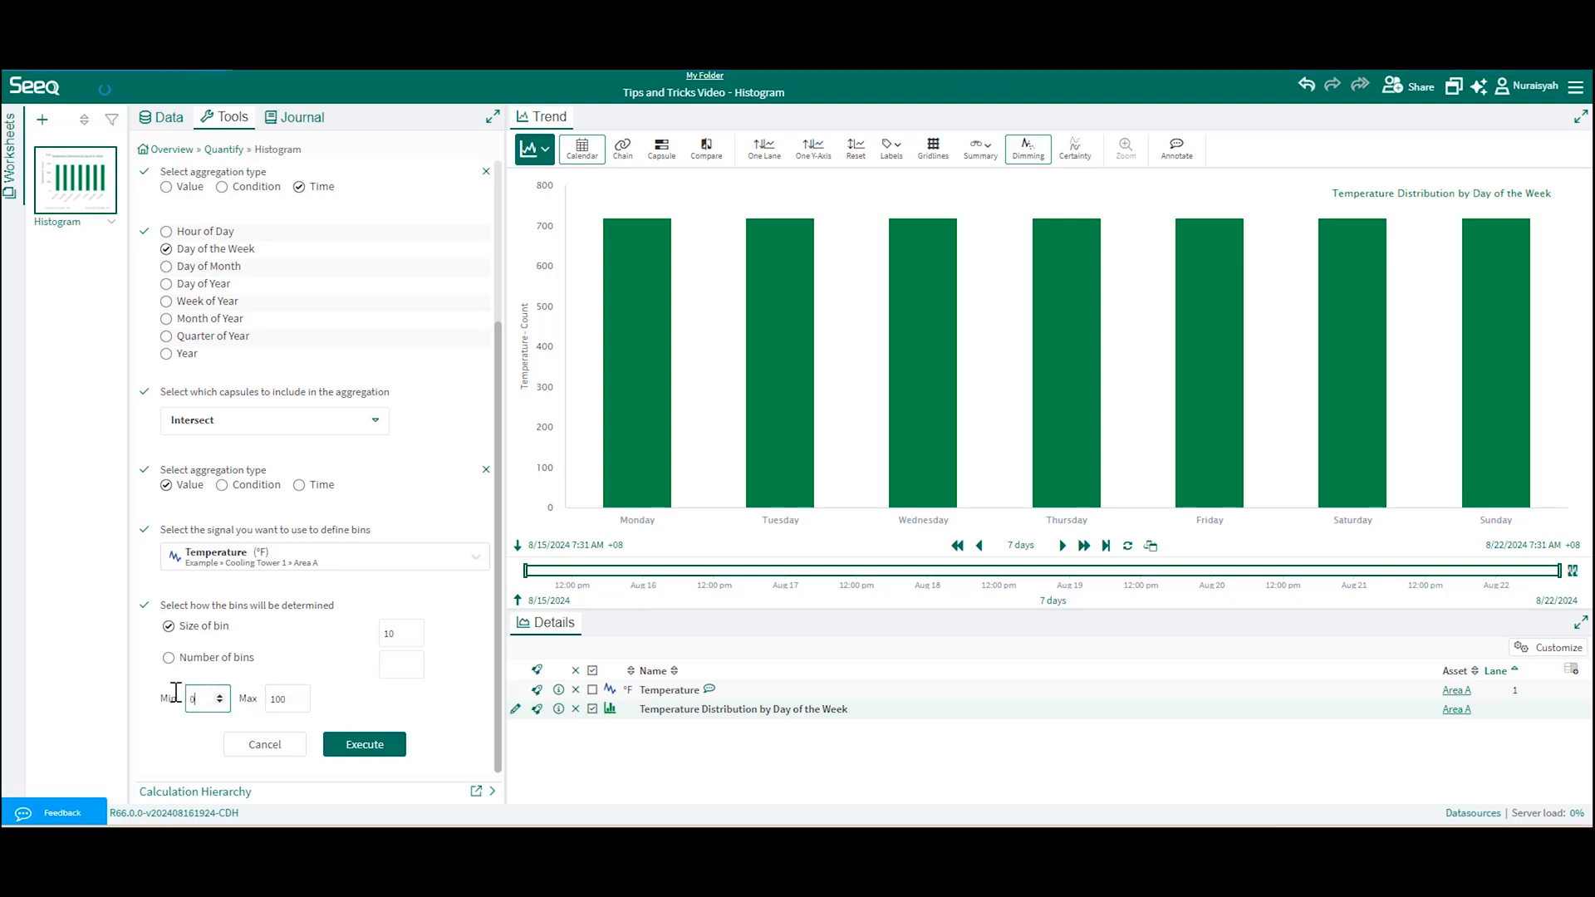
click(363, 743)
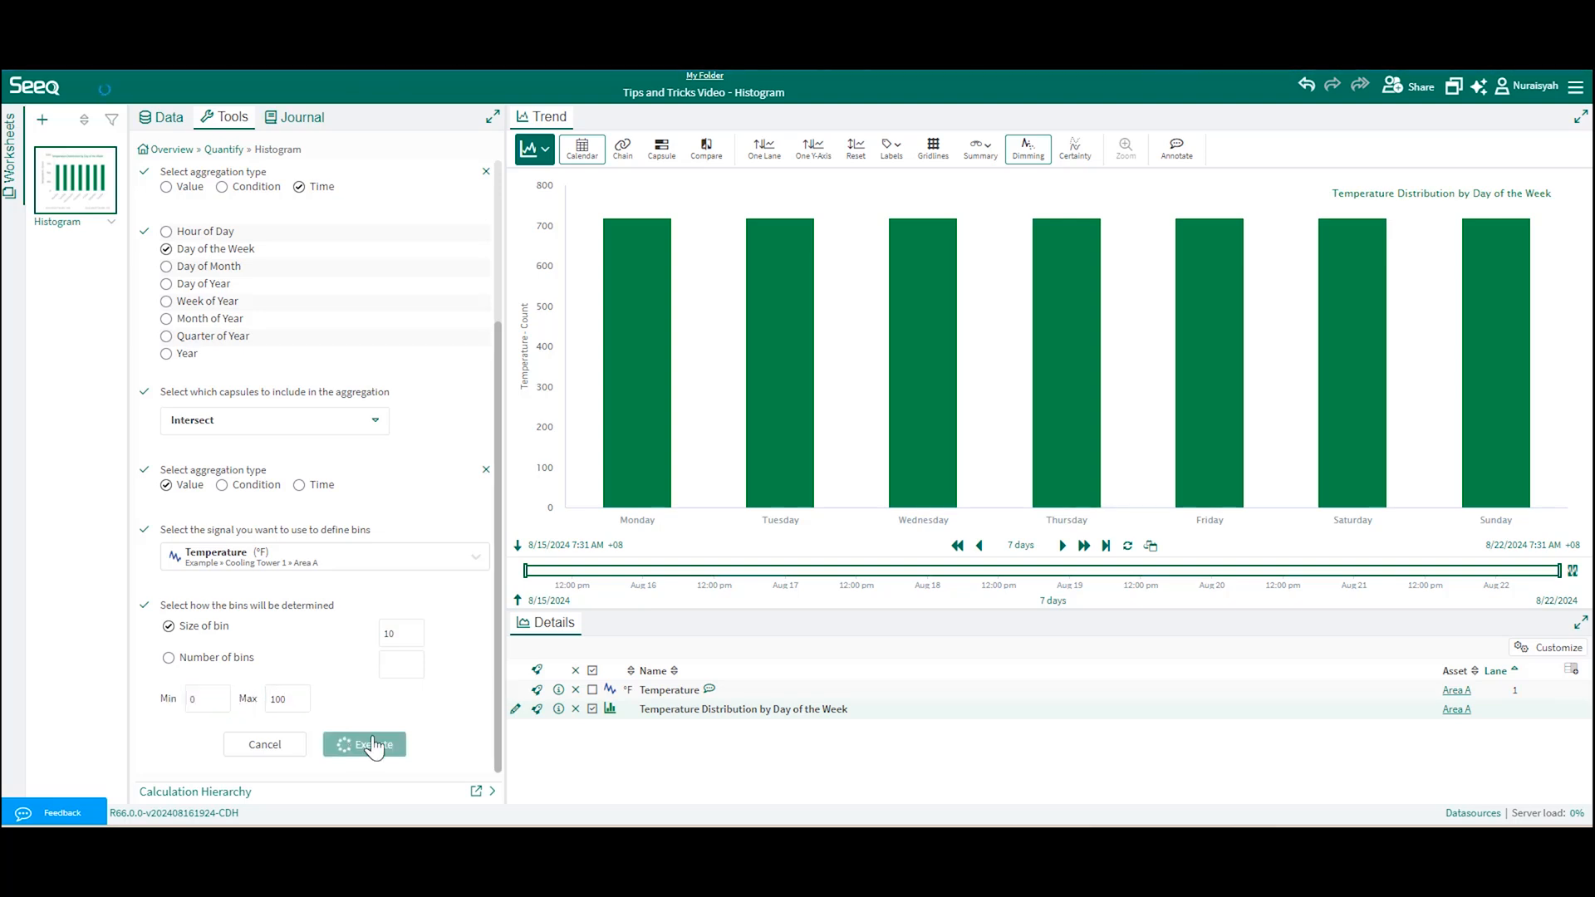
click(363, 743)
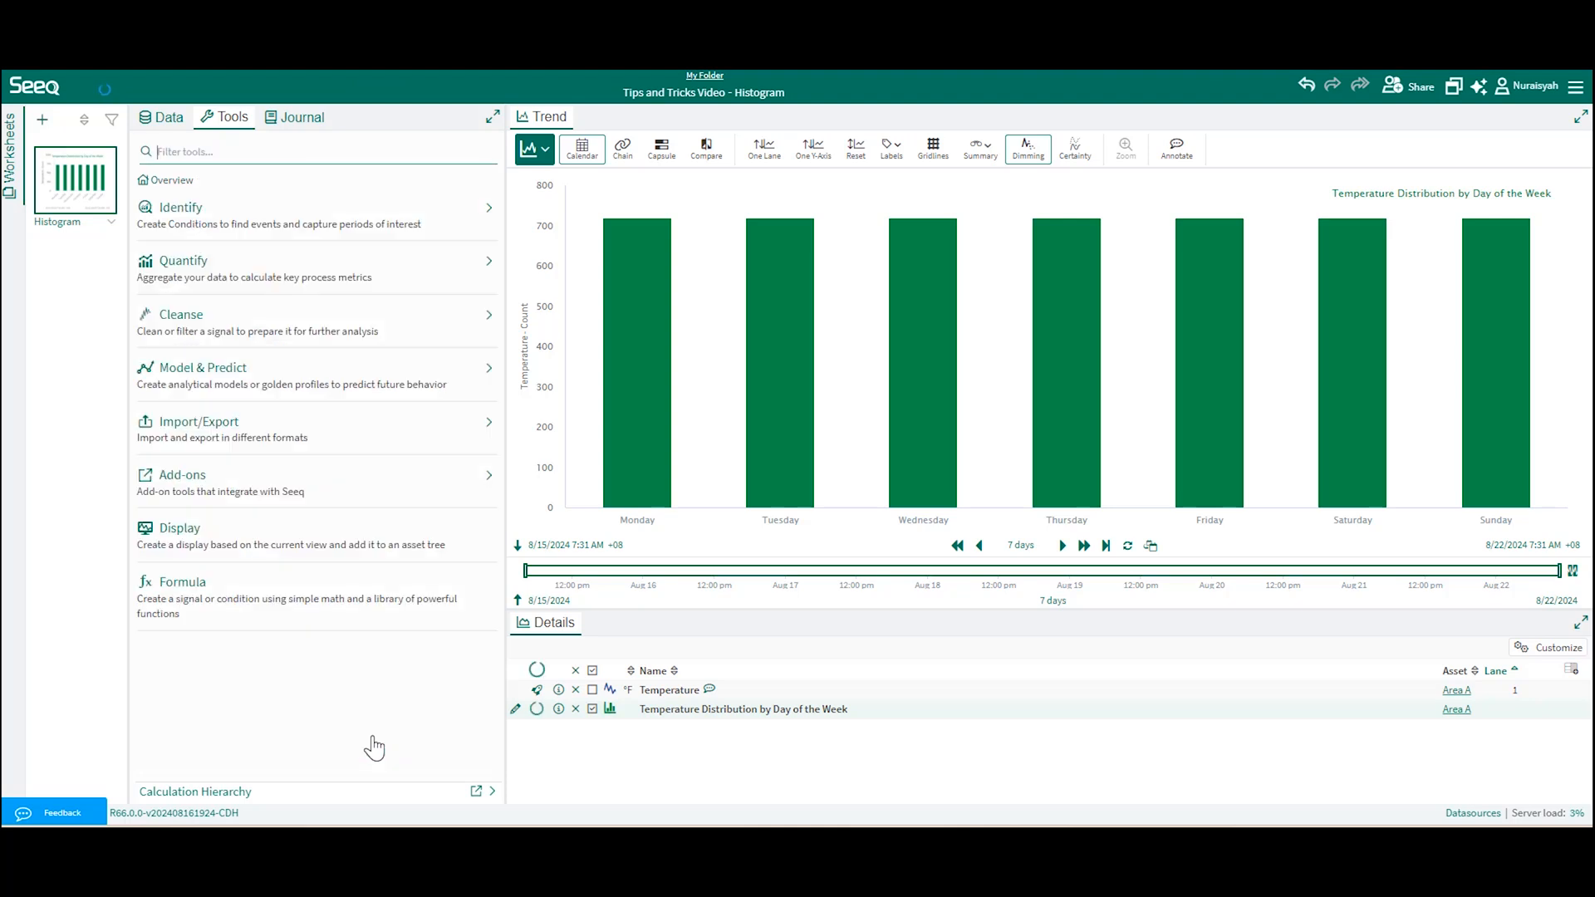
- Stack the histogram bars; color 50°F-60°F red, 60°F-70°F purple, 70°F-80°F blue
click(1557, 647)
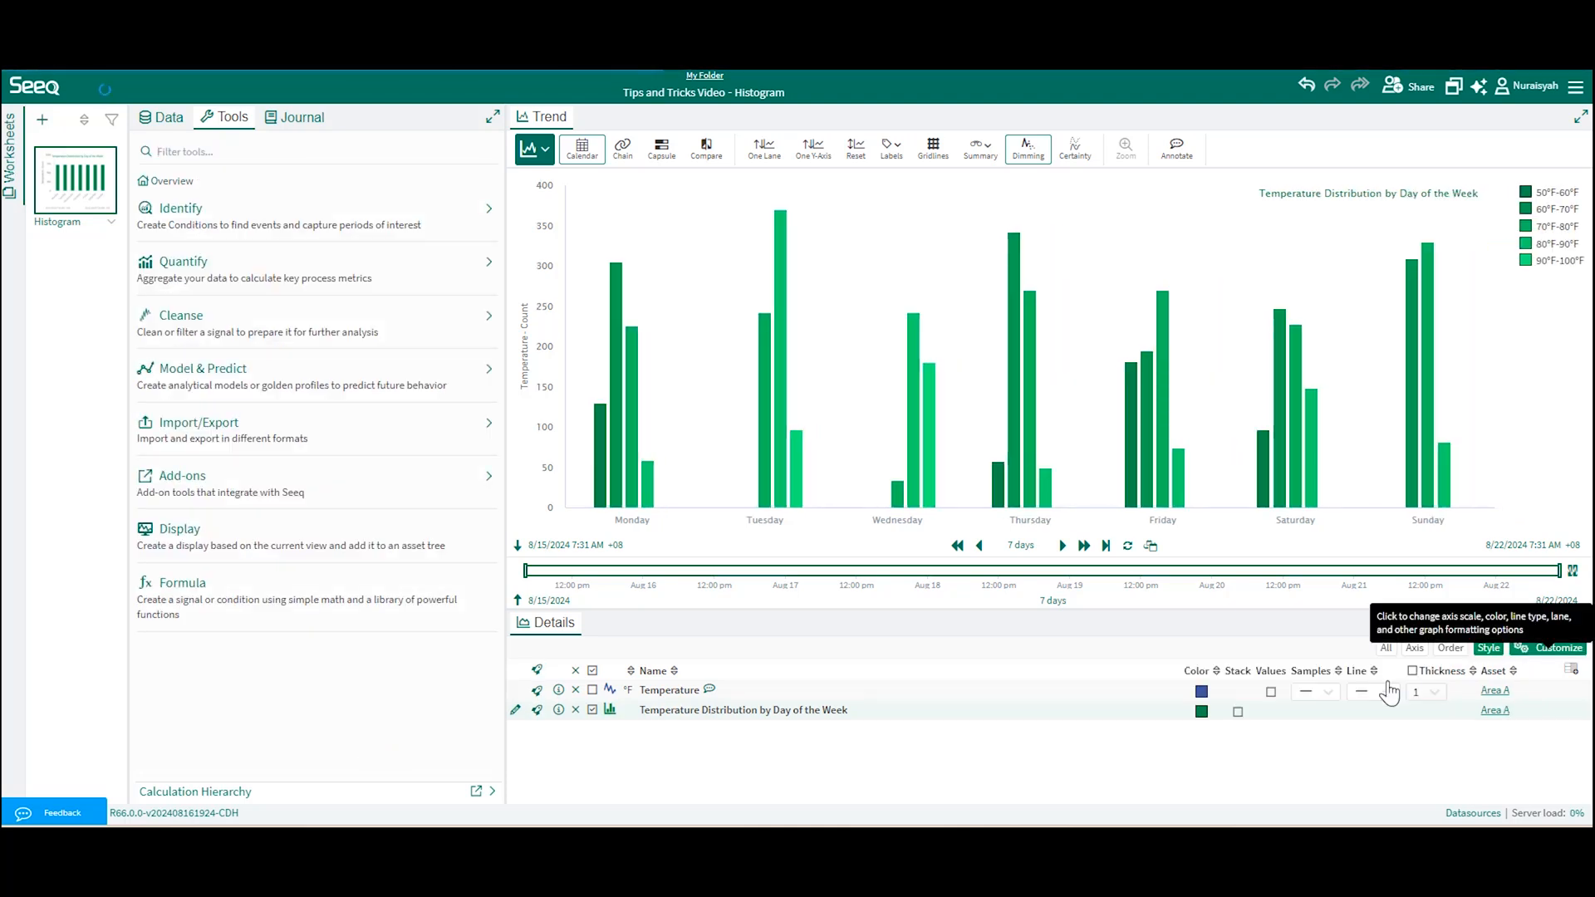
click(1238, 712)
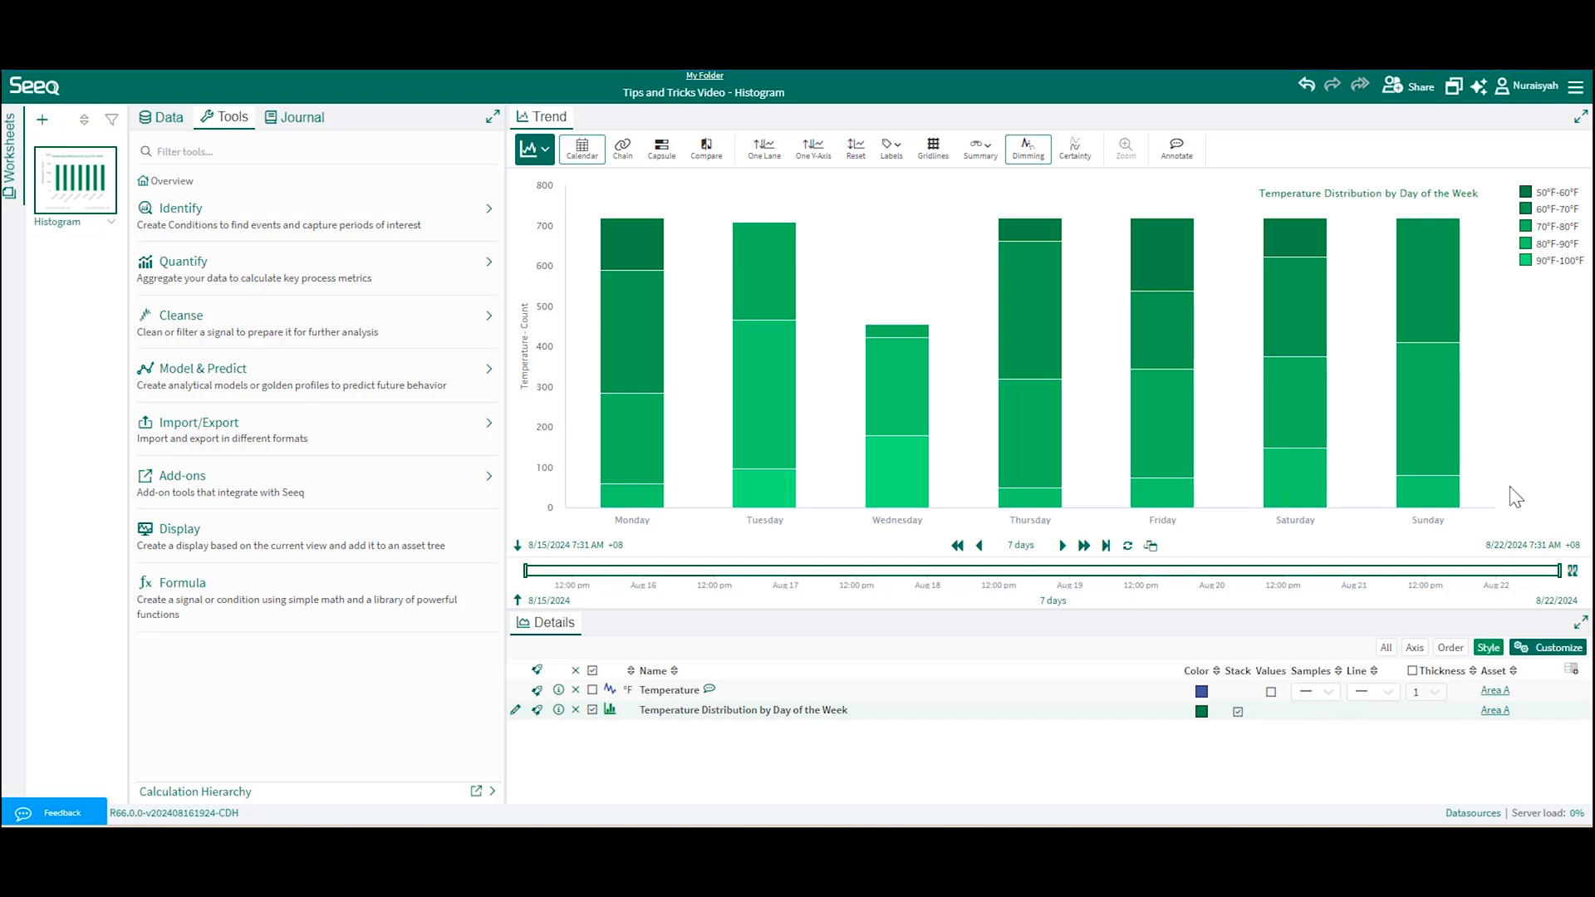
click(1200, 711)
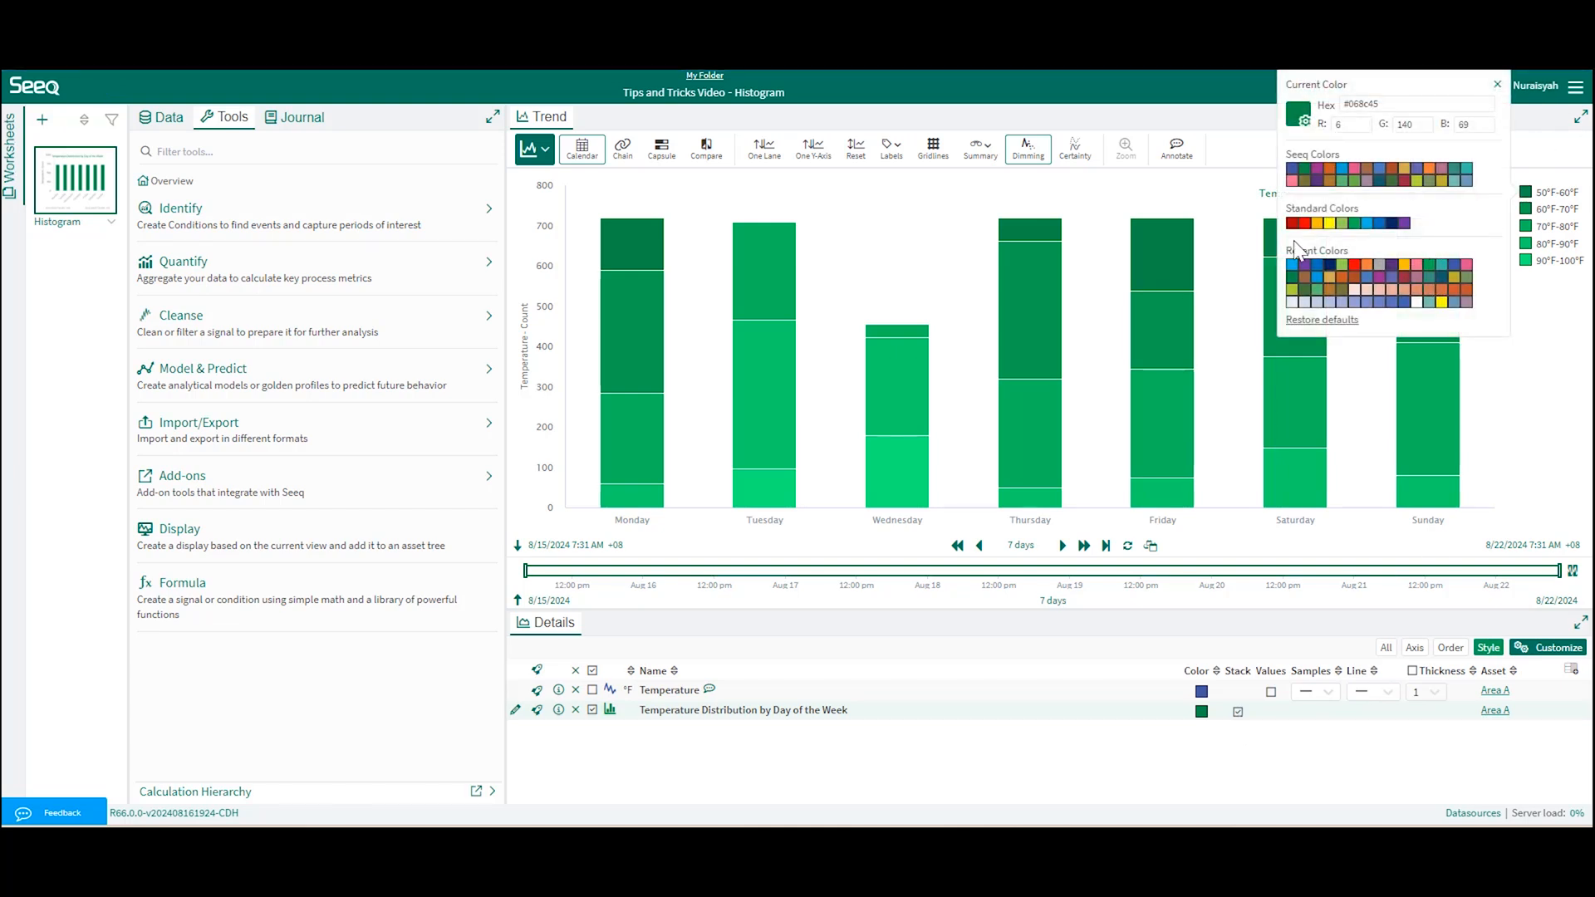
click(1299, 223)
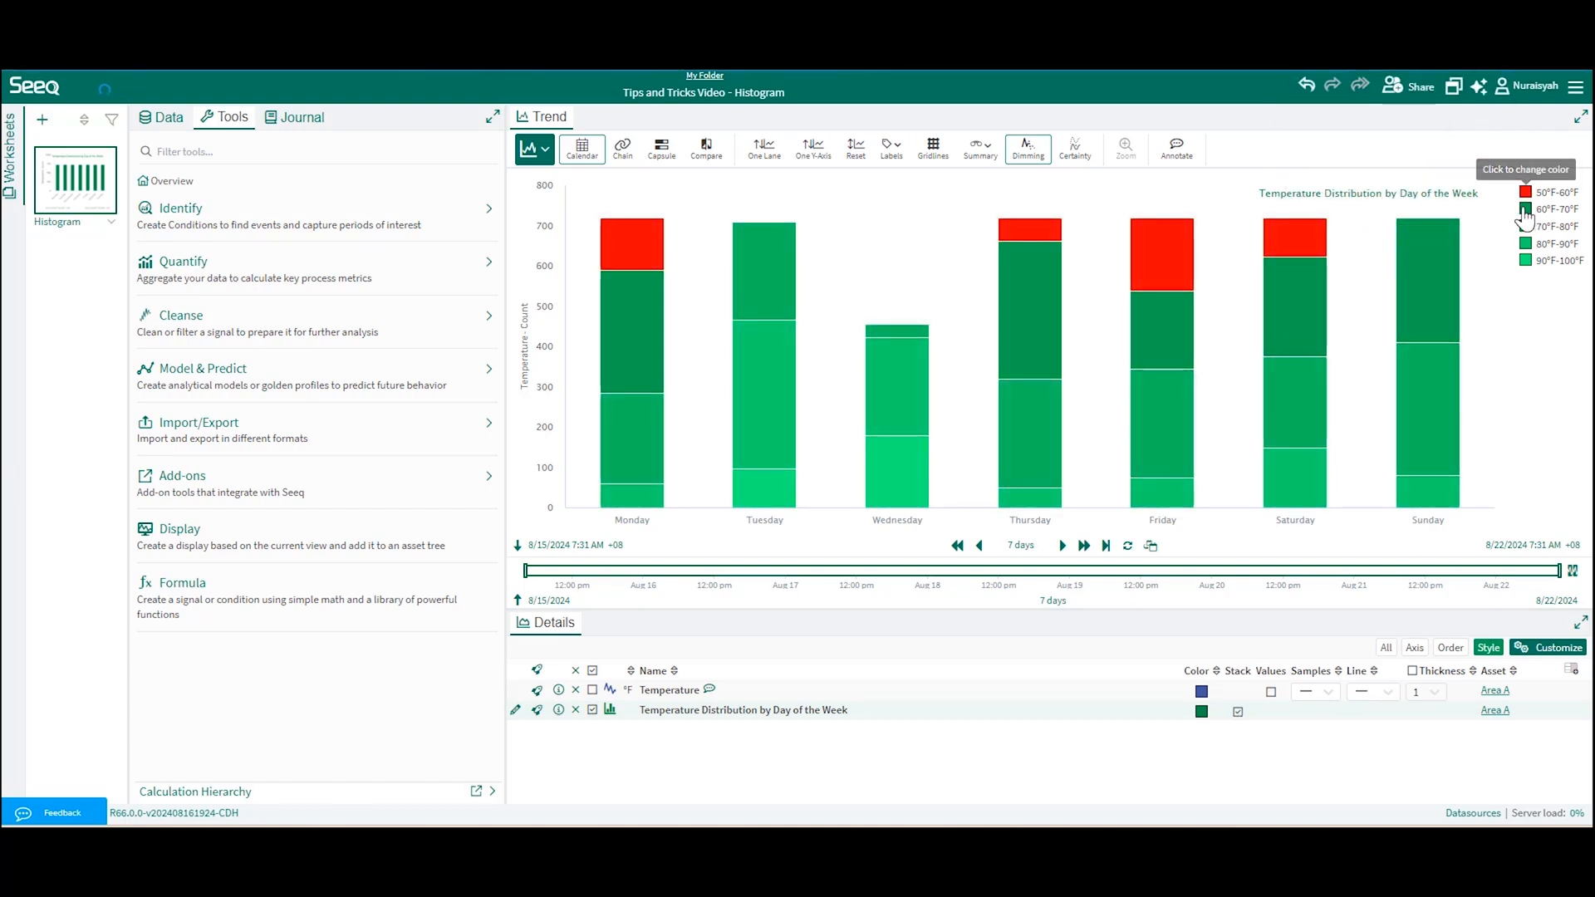
click(1522, 226)
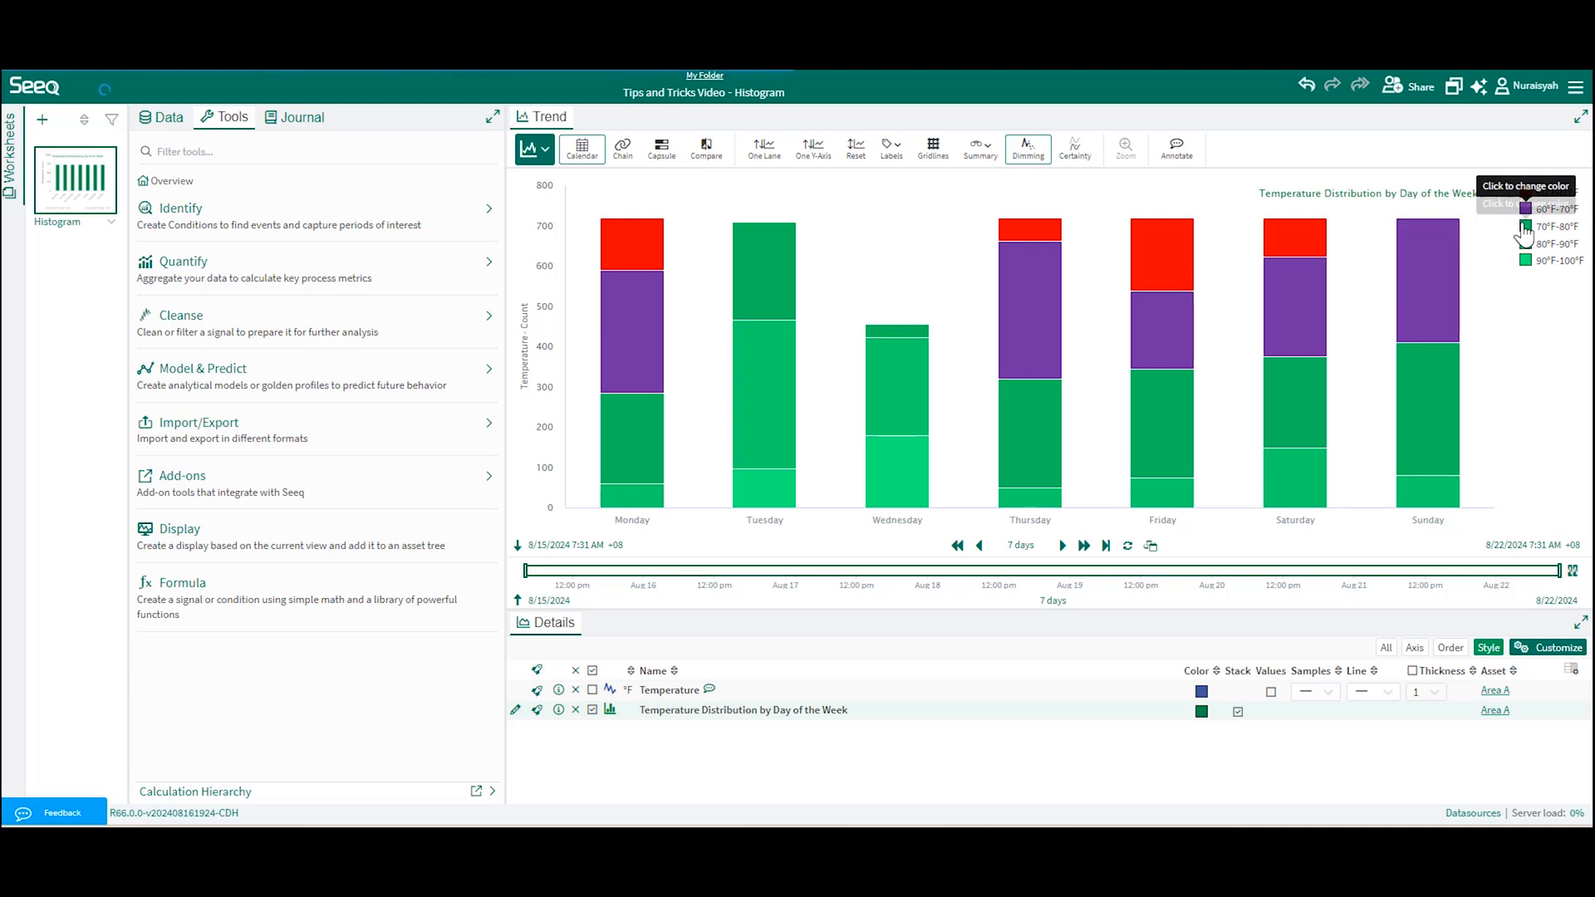
click(1526, 226)
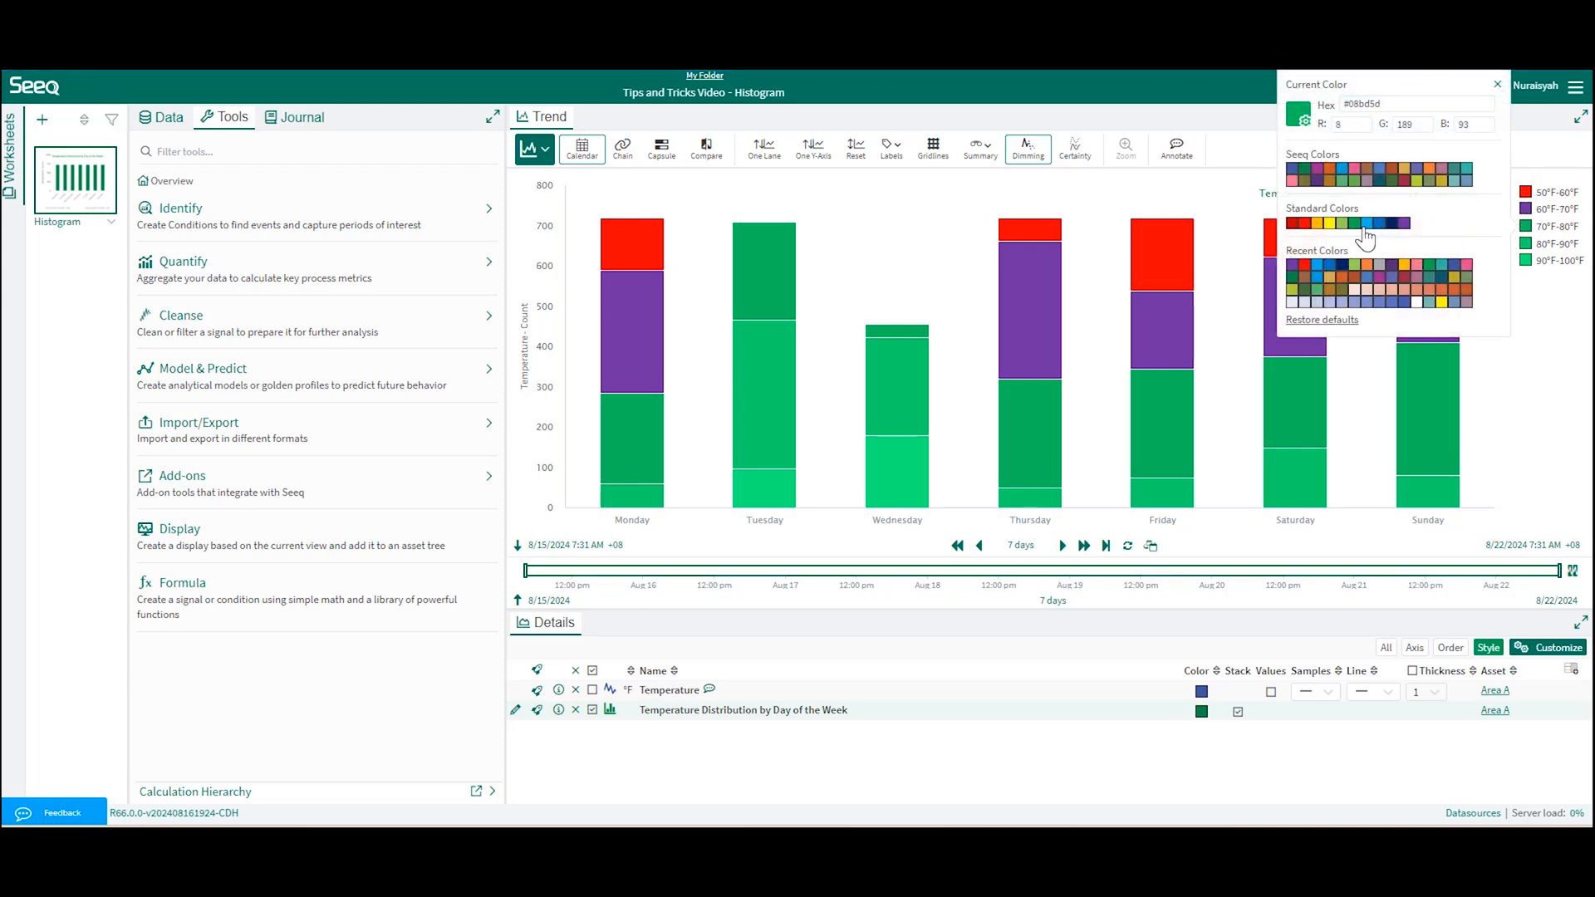
click(1322, 222)
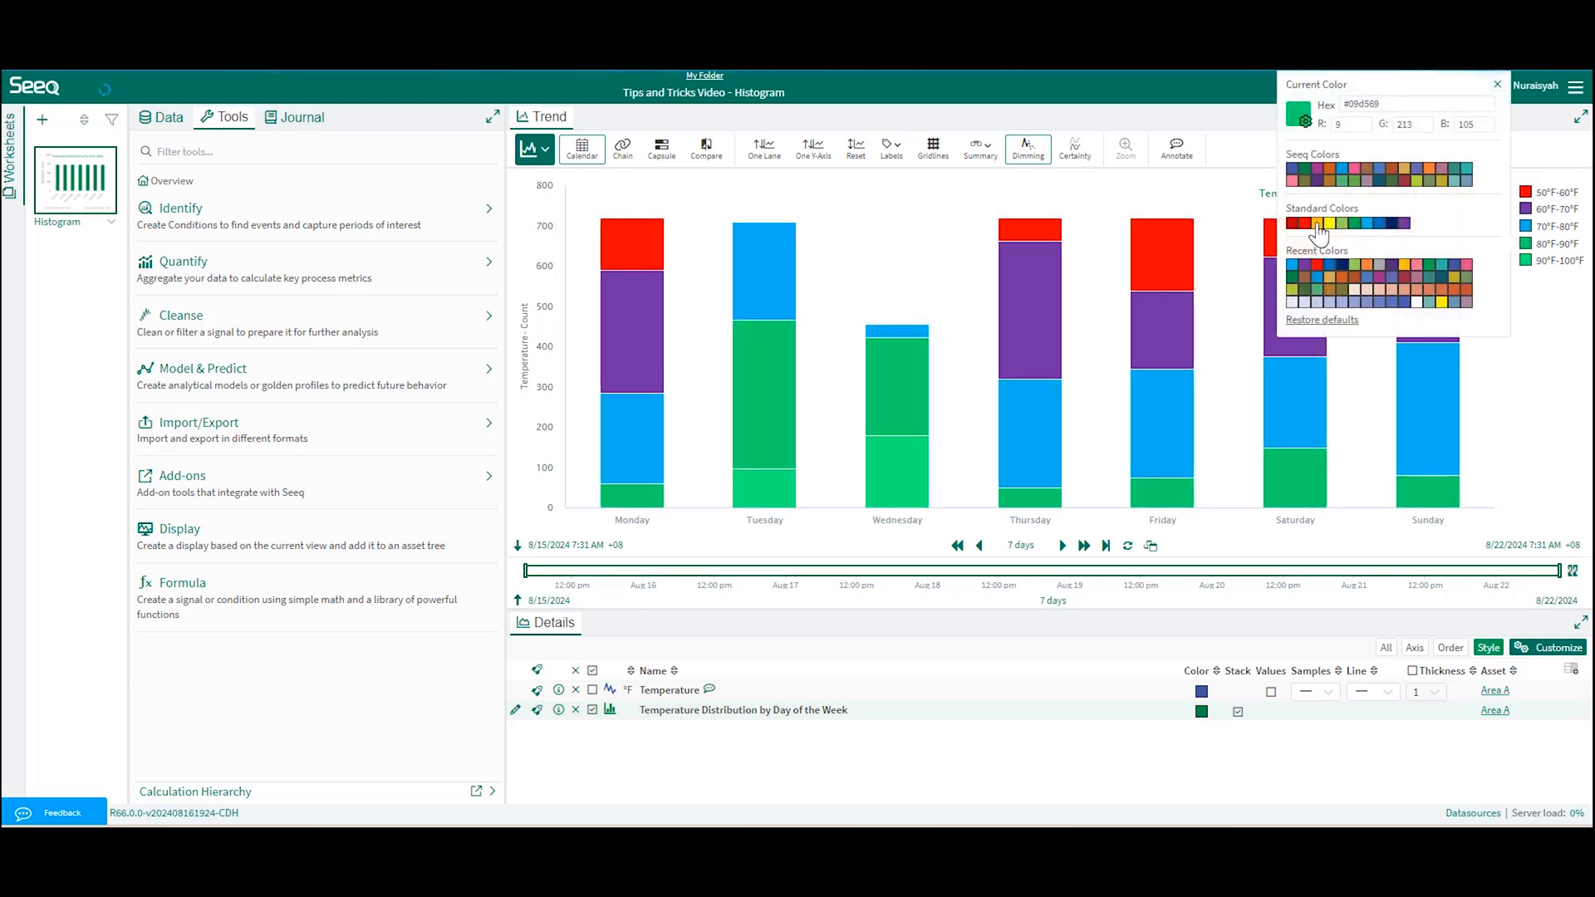
click(1320, 223)
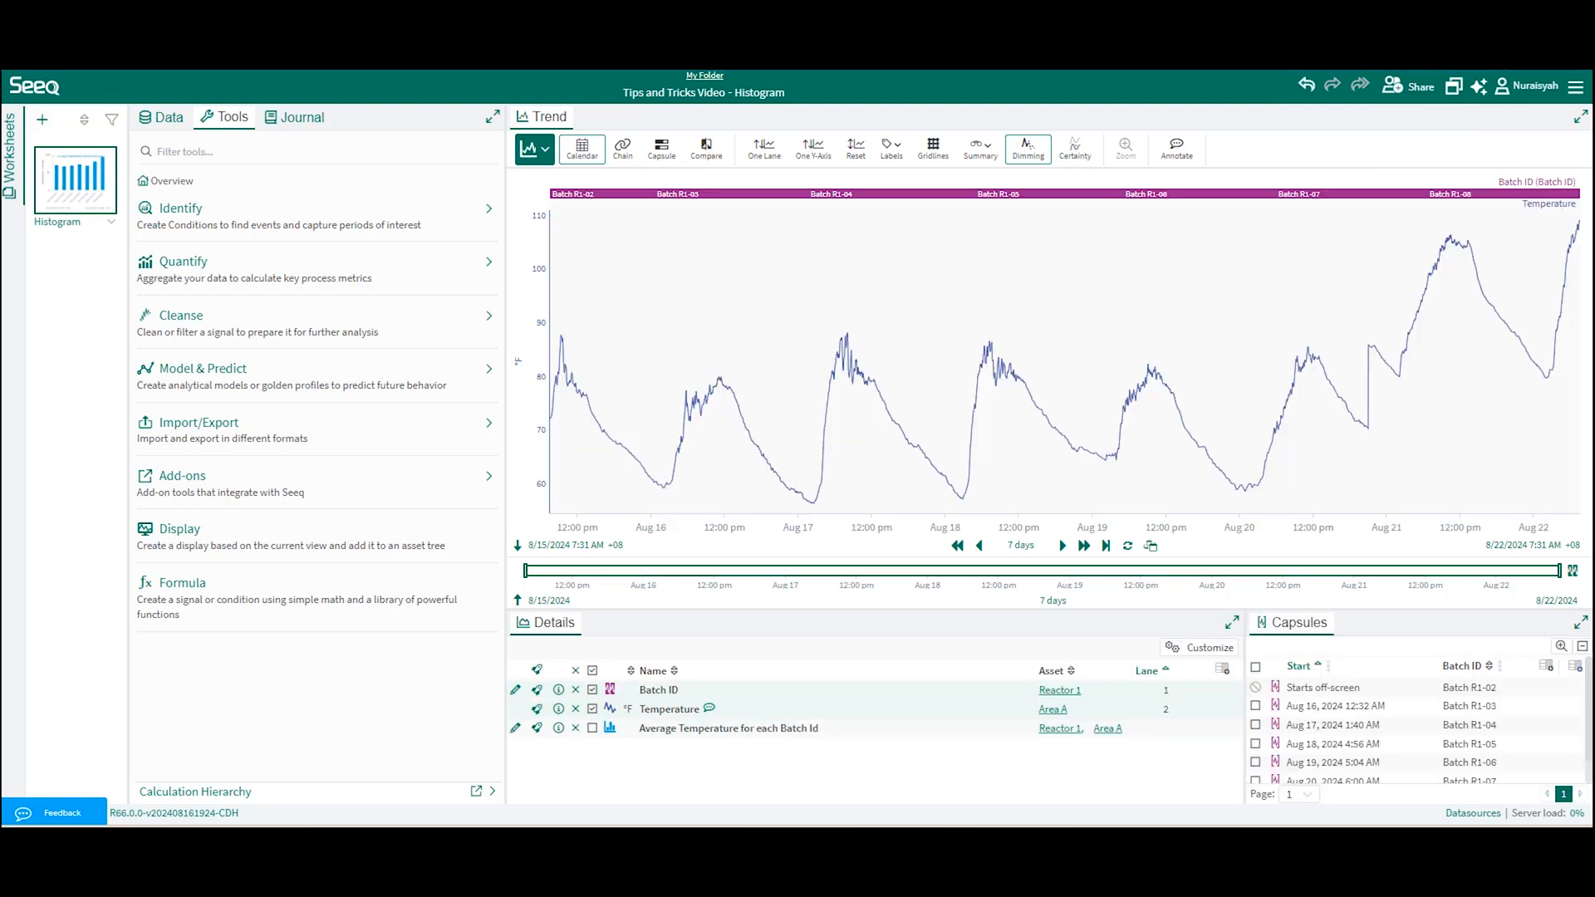
mouse_move(525, 805)
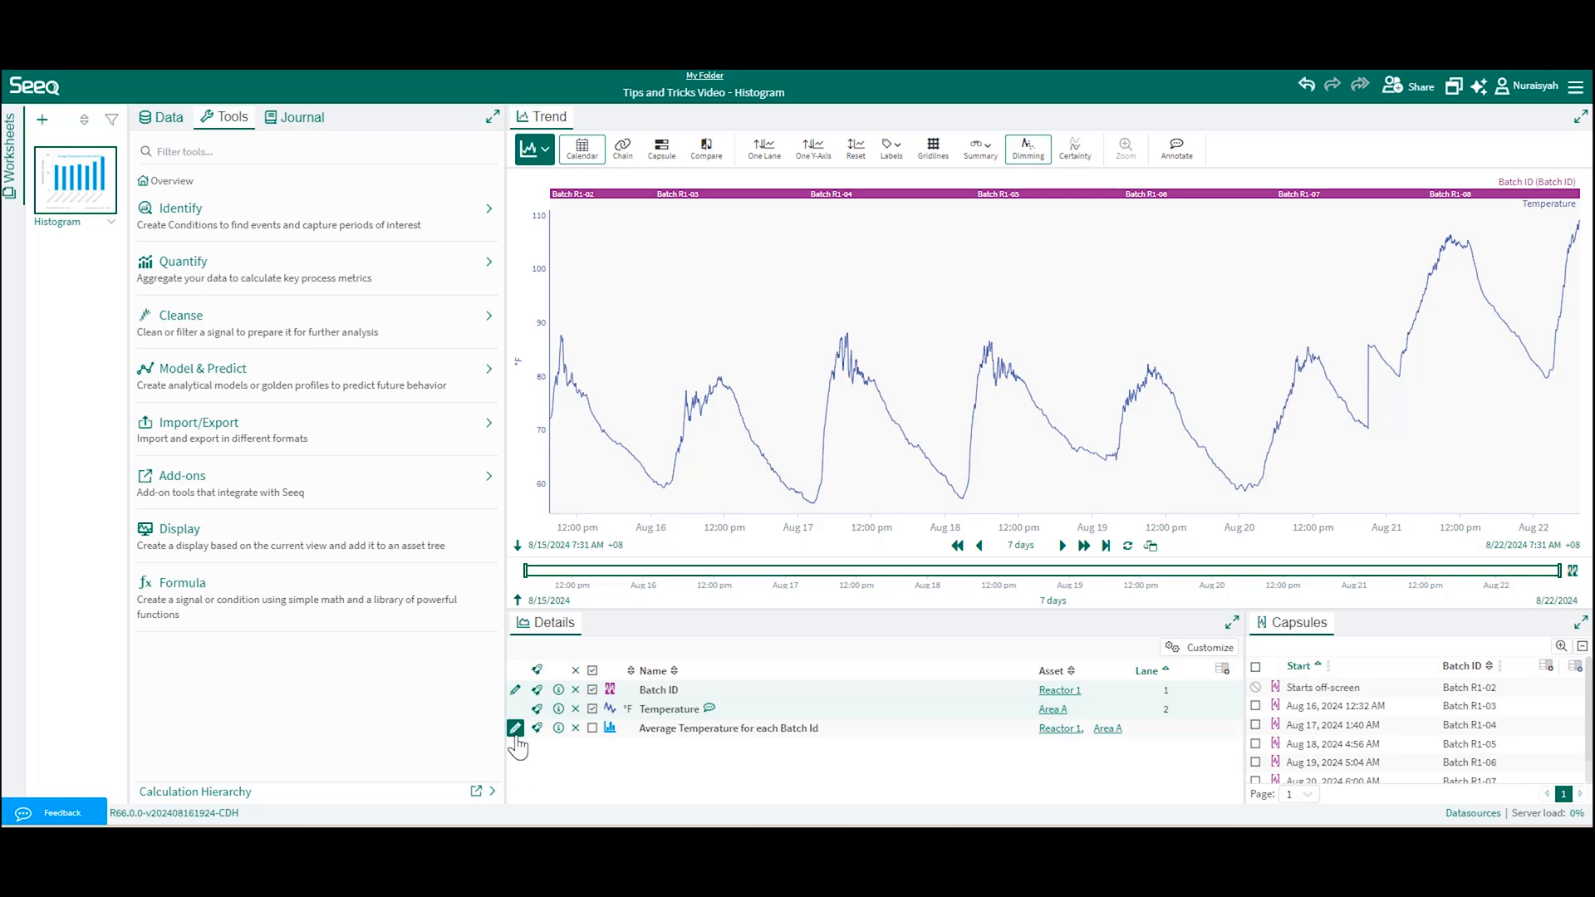
- Review the batch-average histogram settings, then hide the Temperature trend and Batch ID lane
click(515, 728)
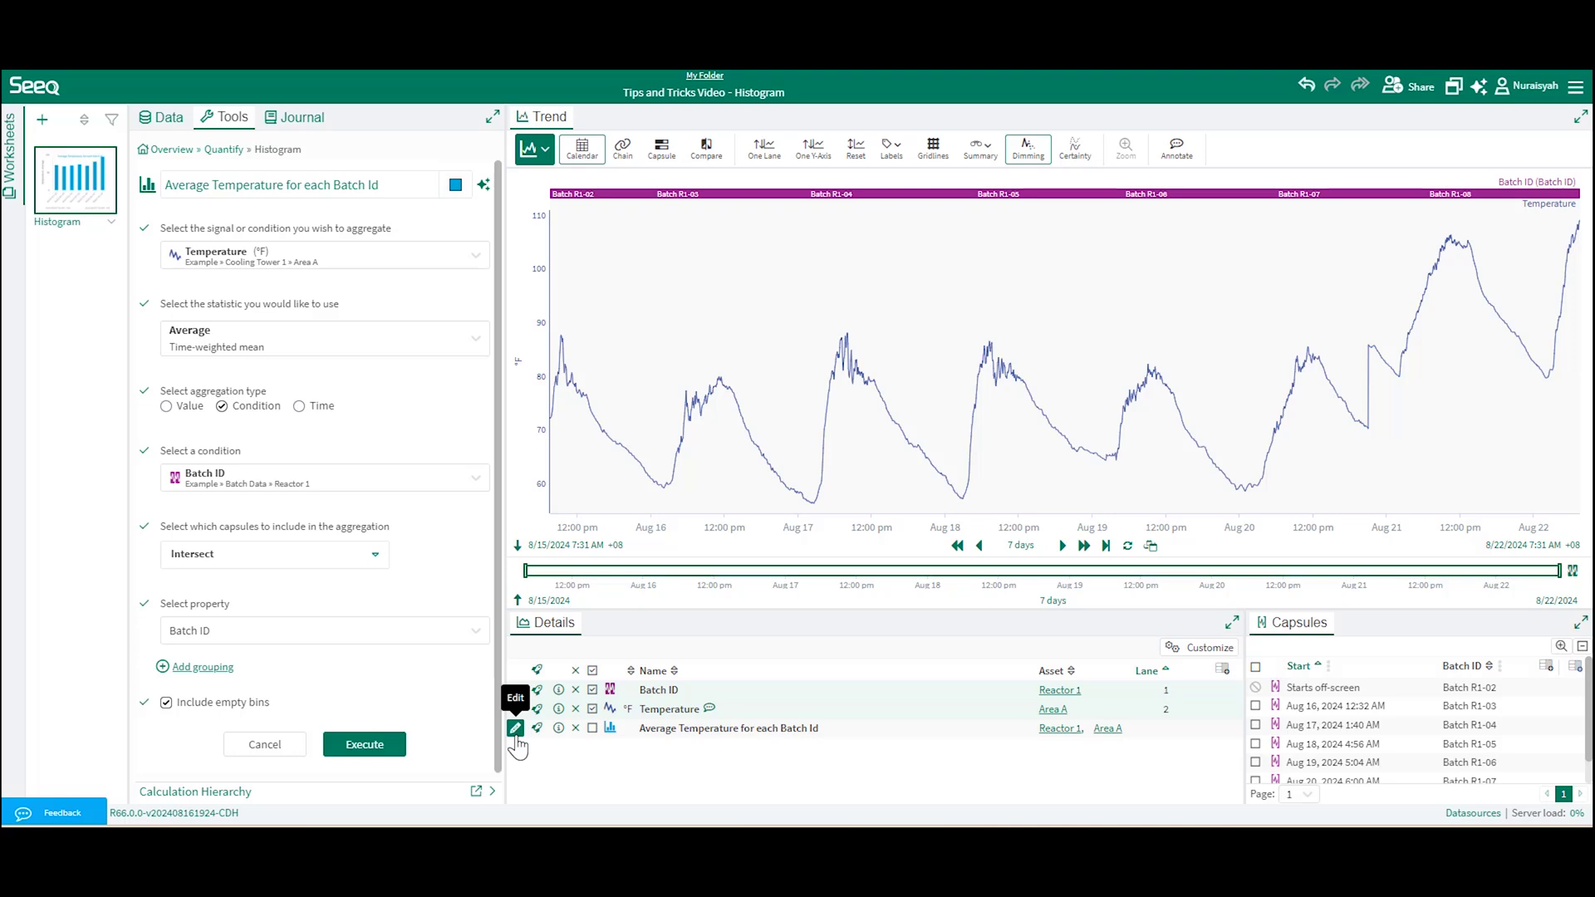
mouse_move(425, 761)
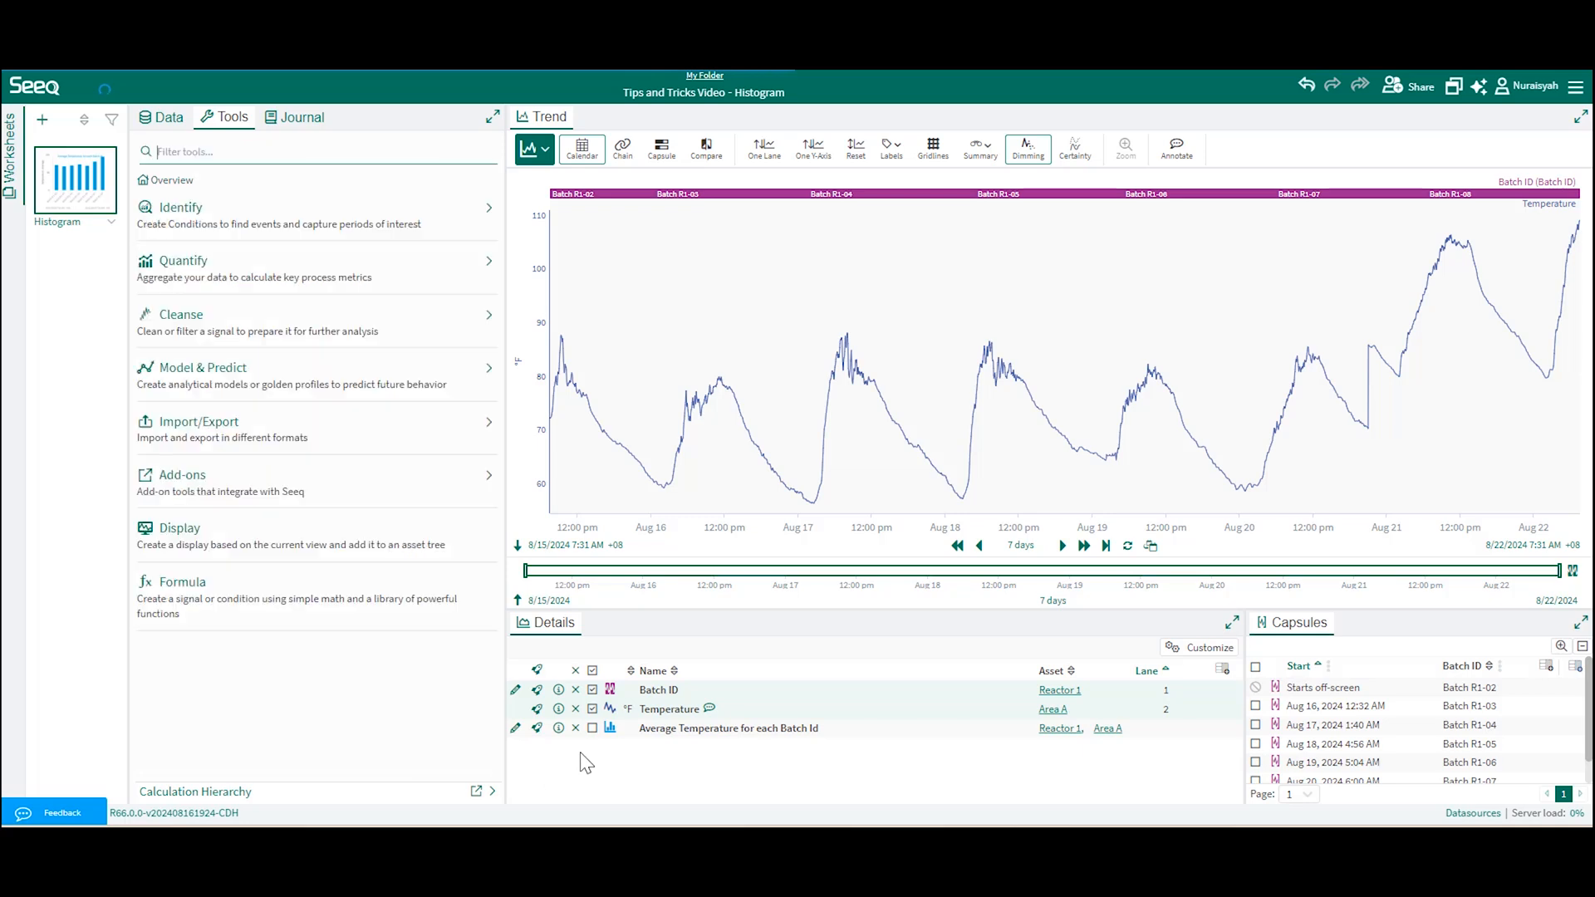
click(593, 708)
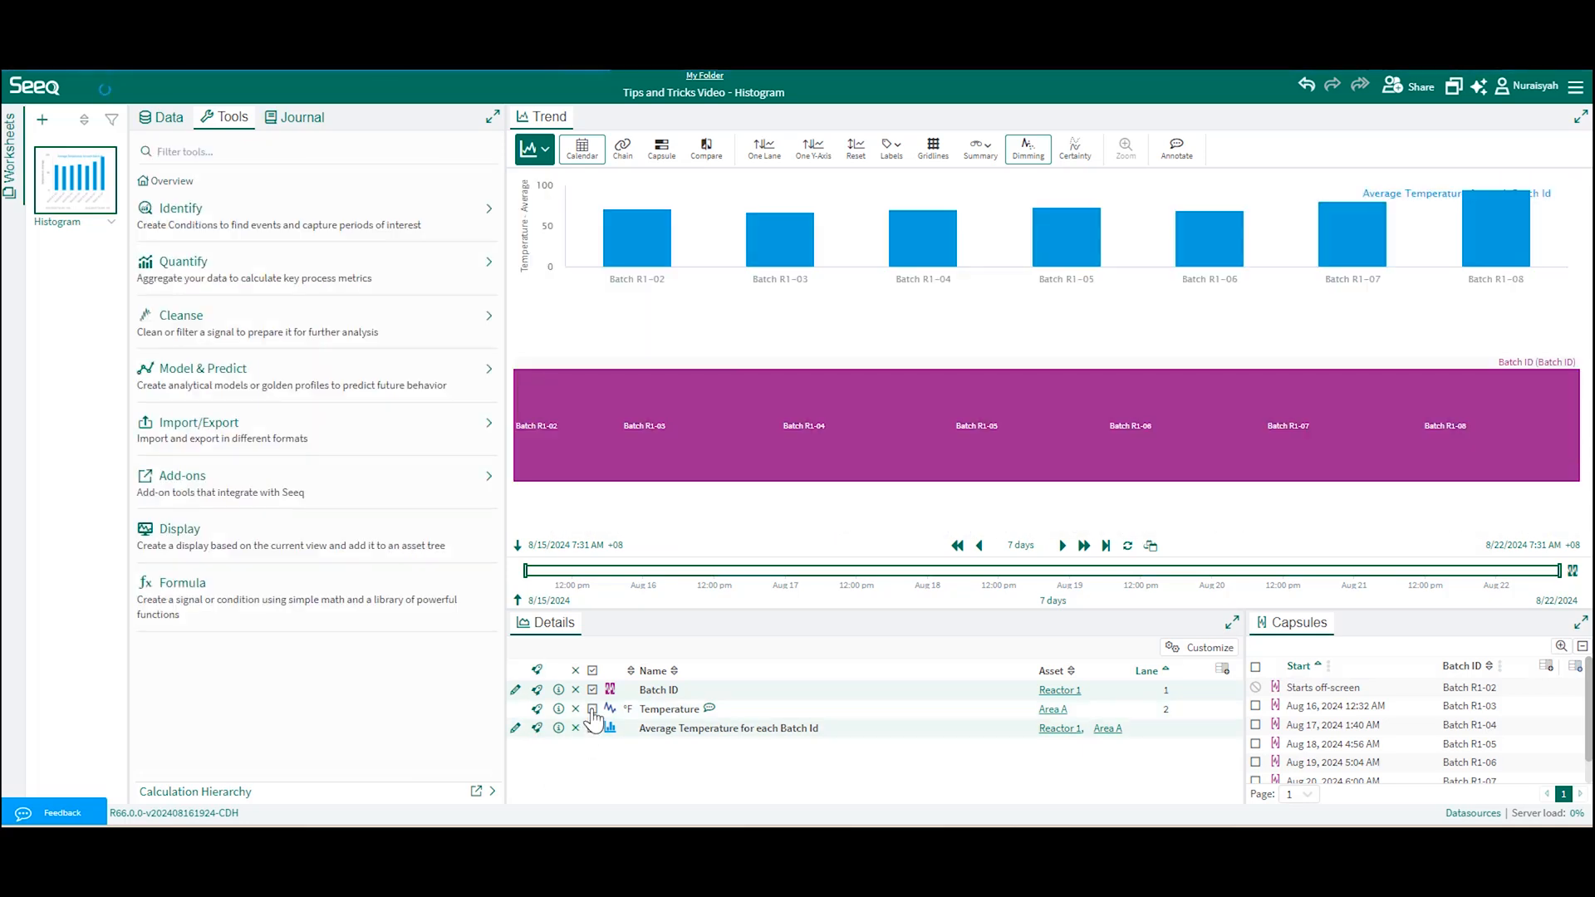
click(592, 689)
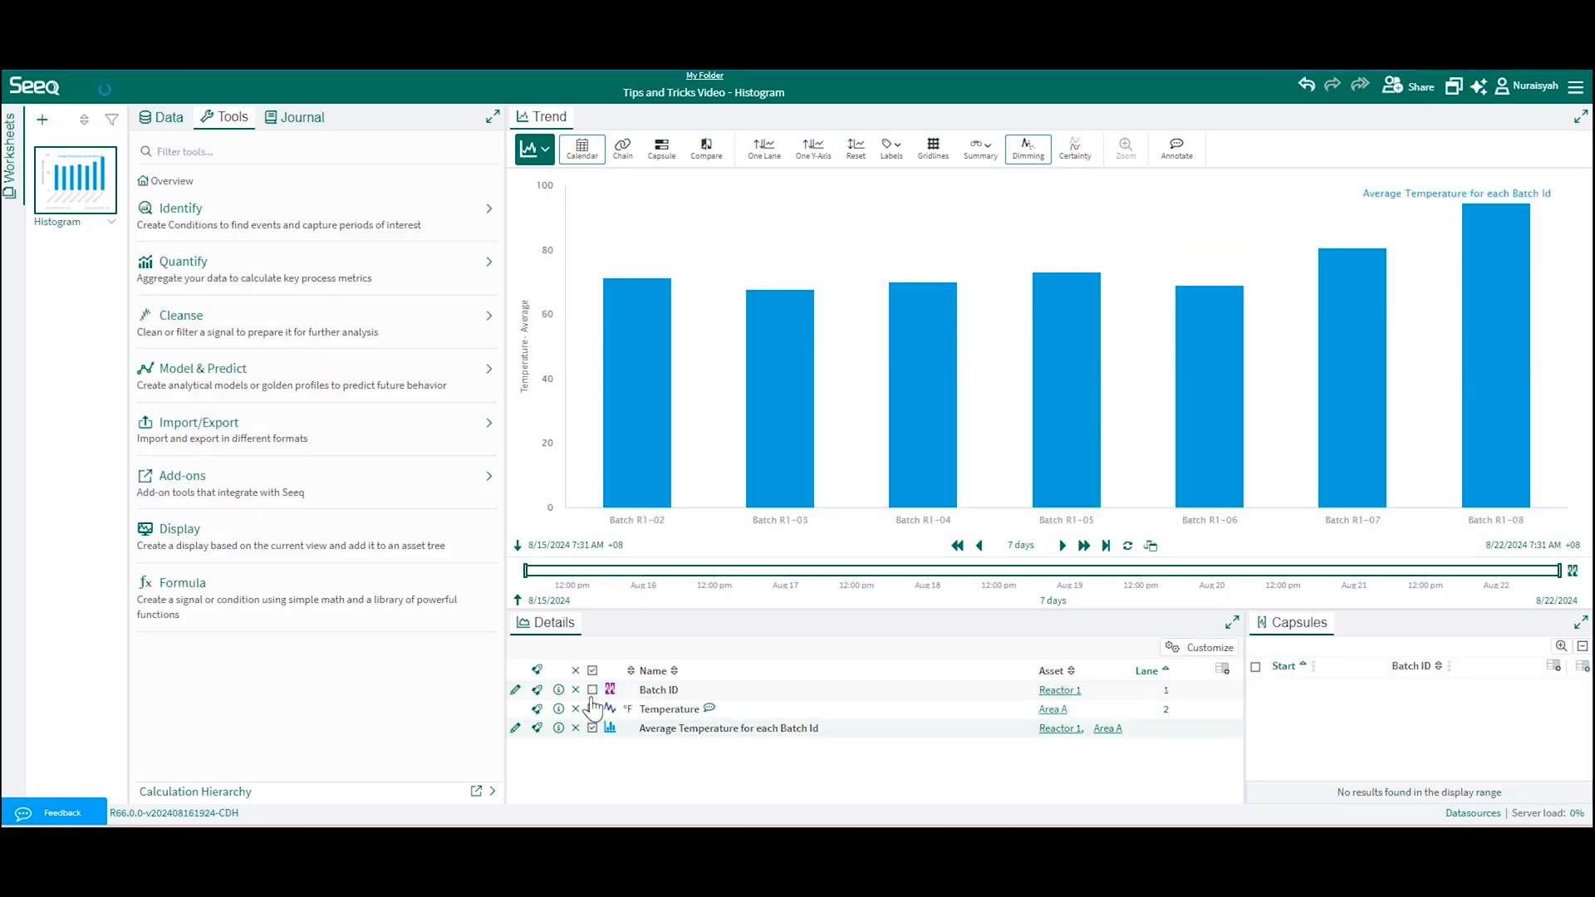